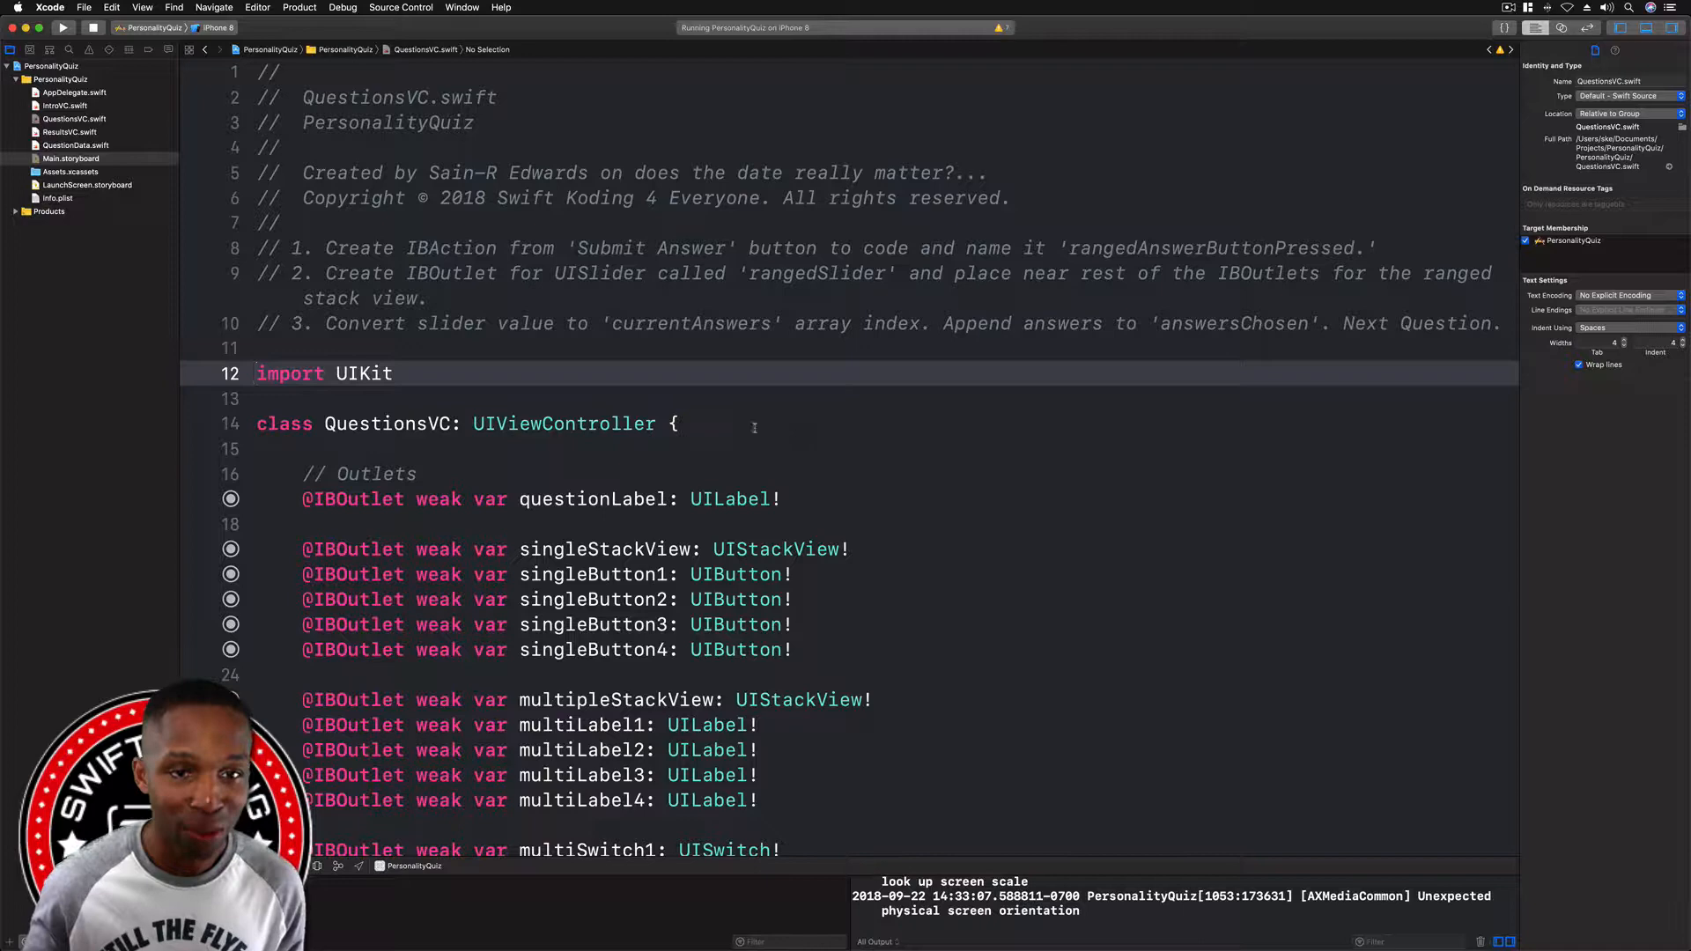
- Show Main.storyboard in the assistant editor beside QuestionsVC.swift
scroll(down, 3)
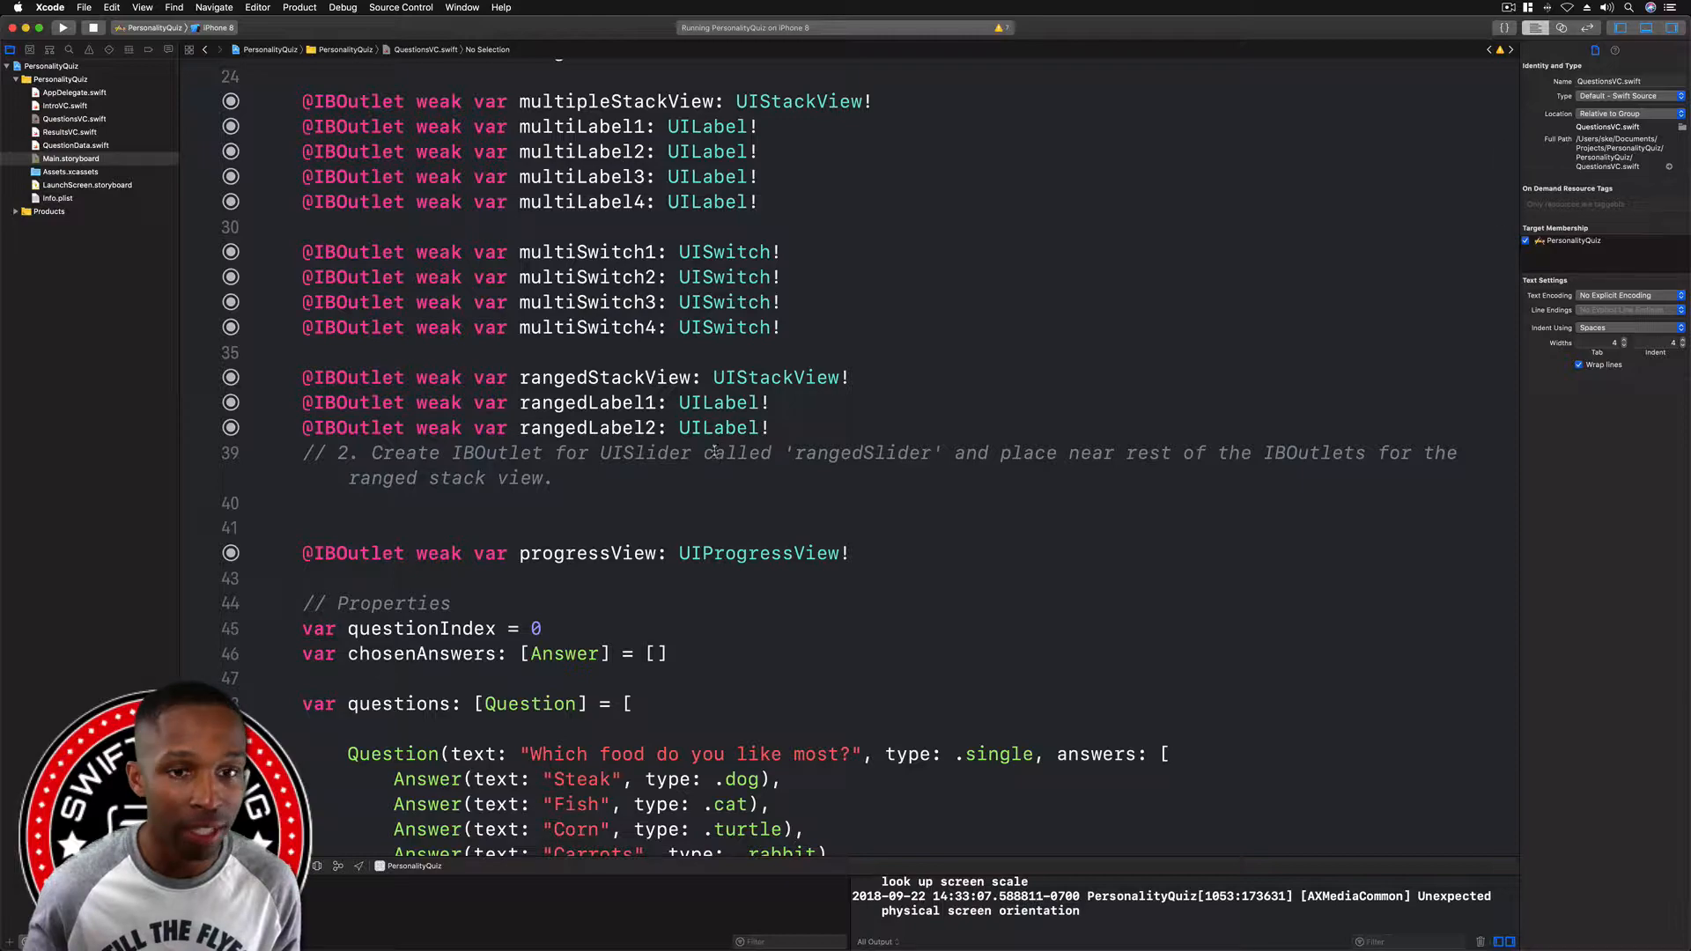
scroll(down, 3)
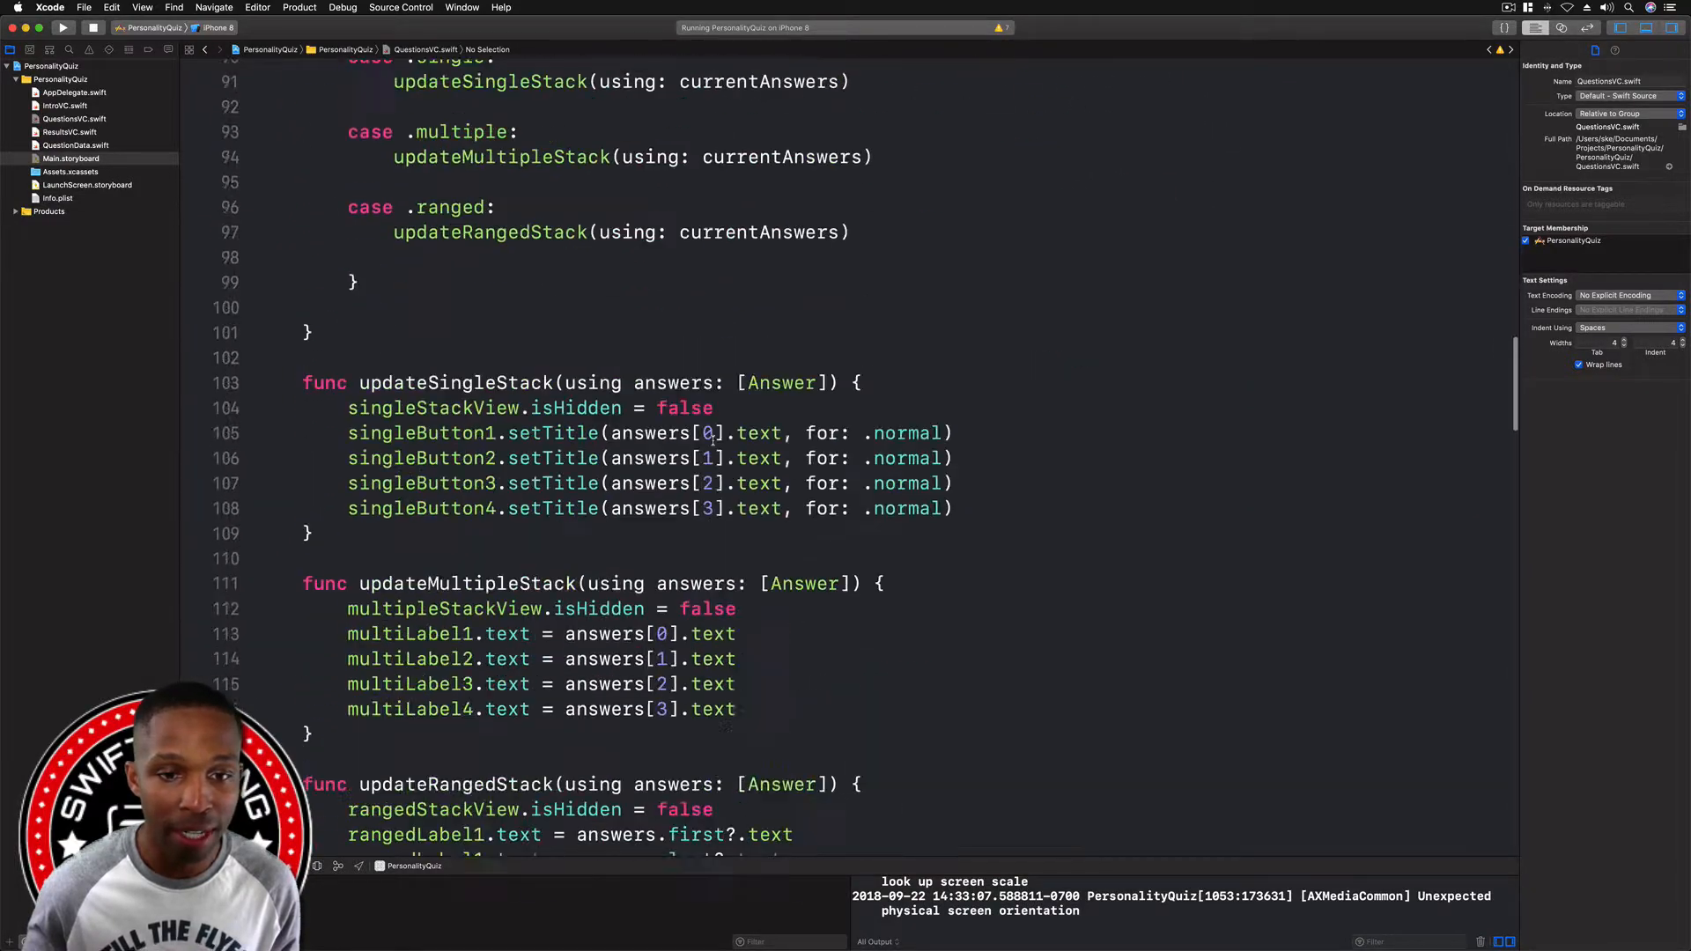
scroll(down, 3)
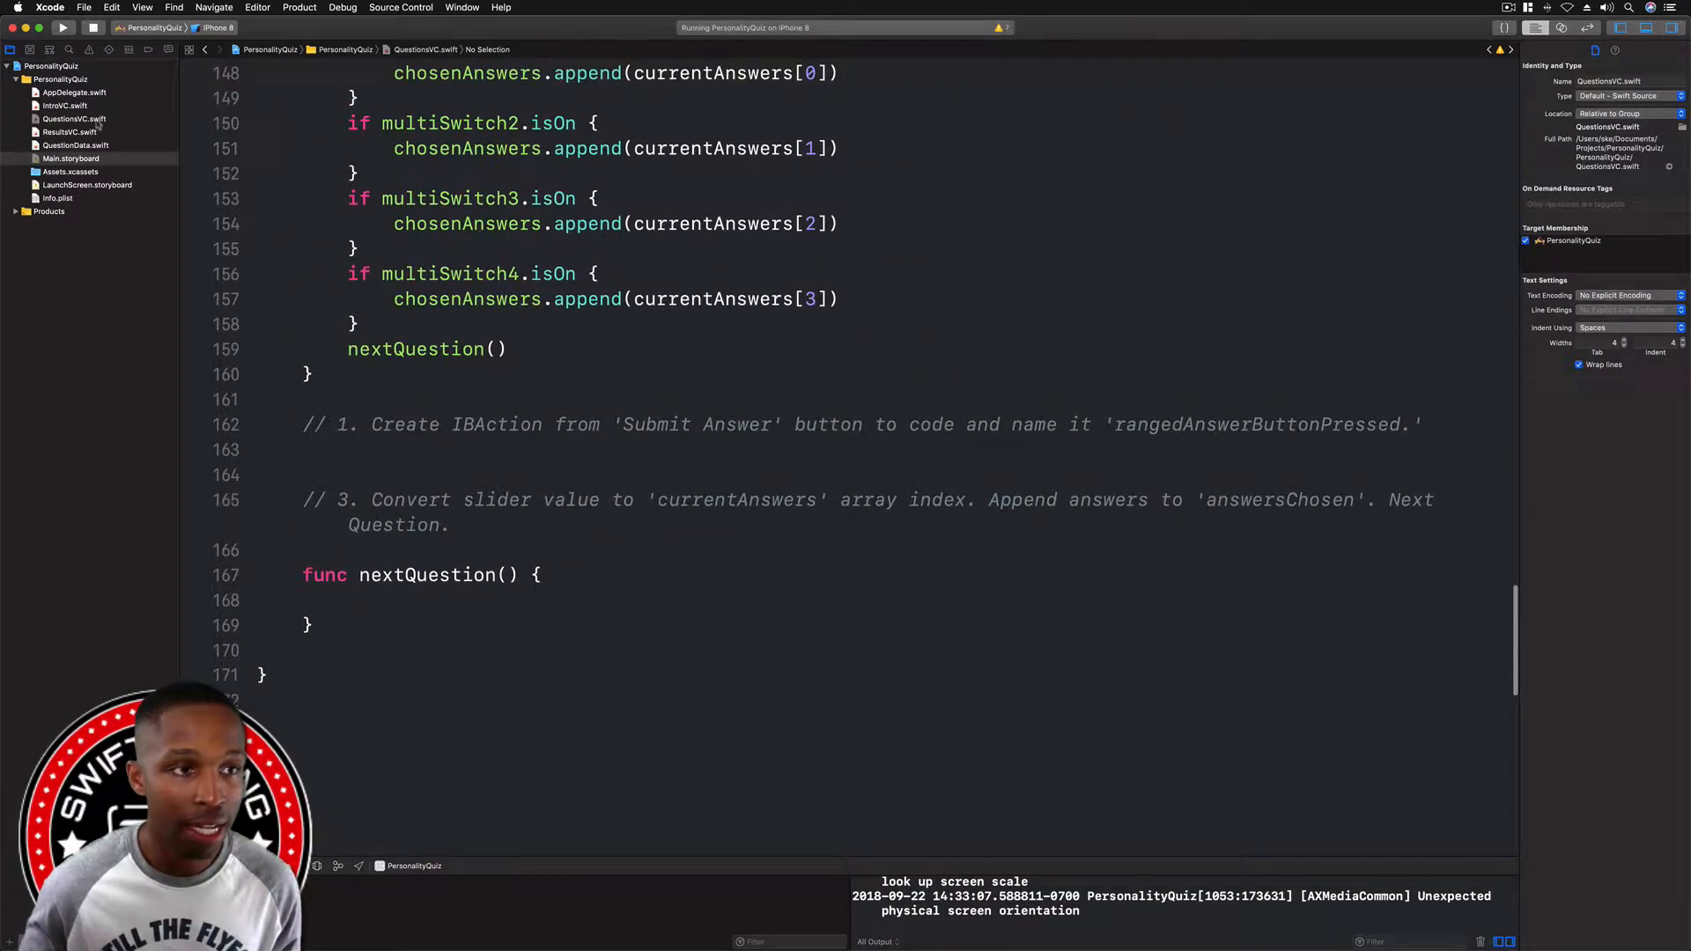
click(73, 119)
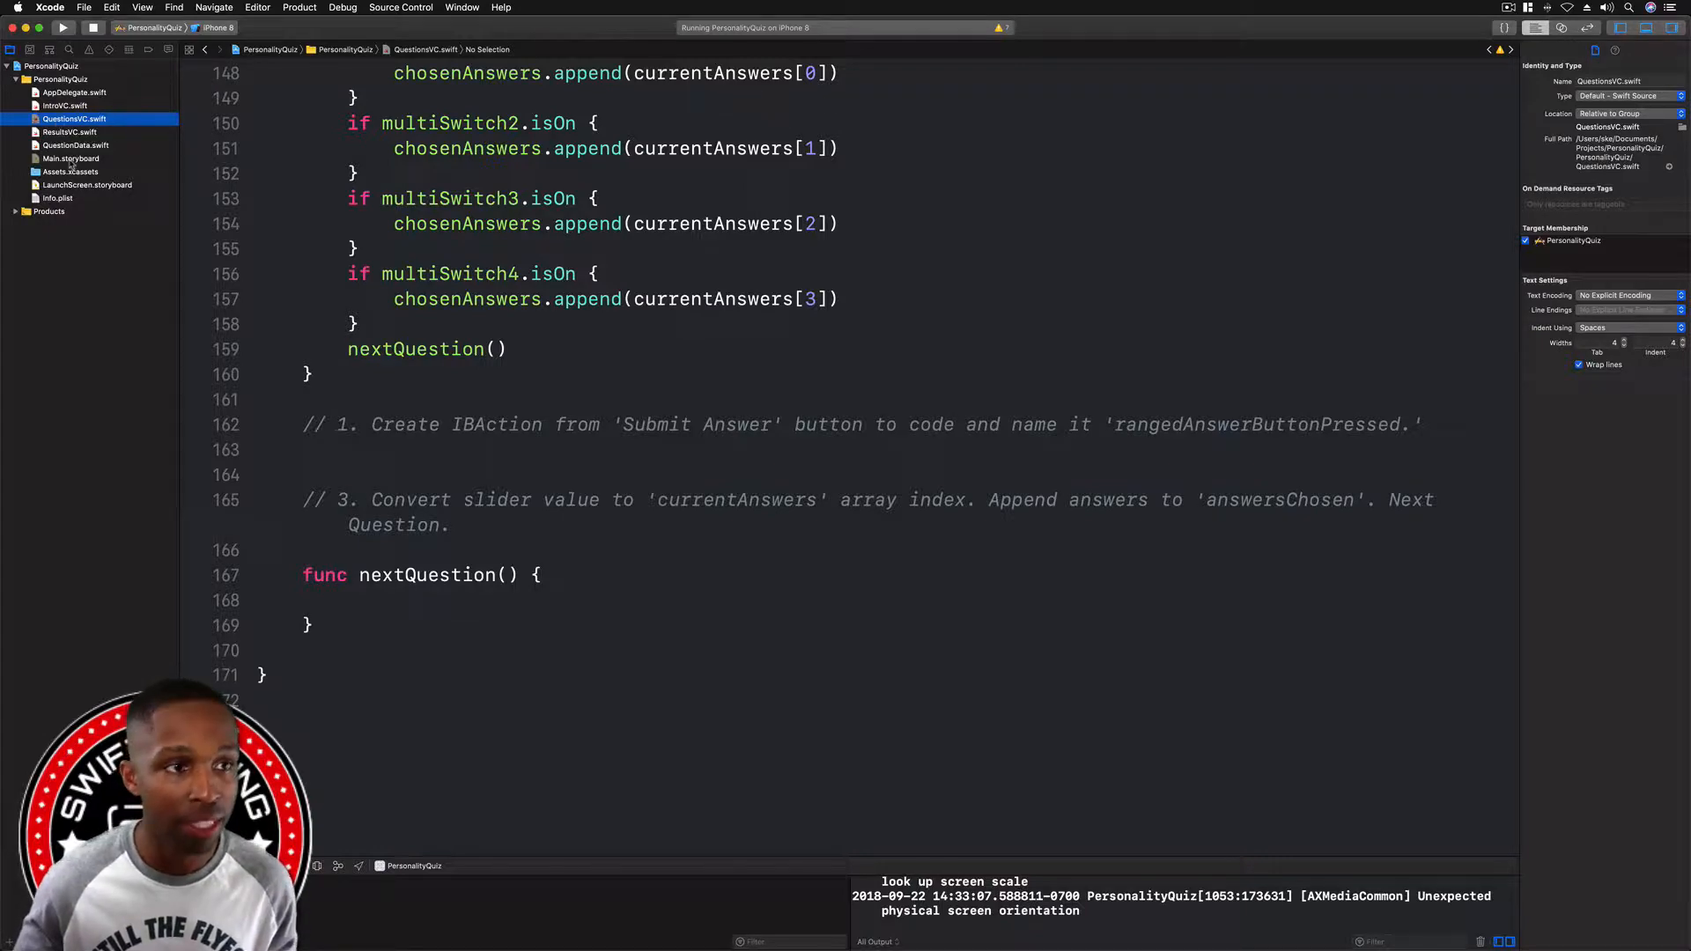
click(71, 159)
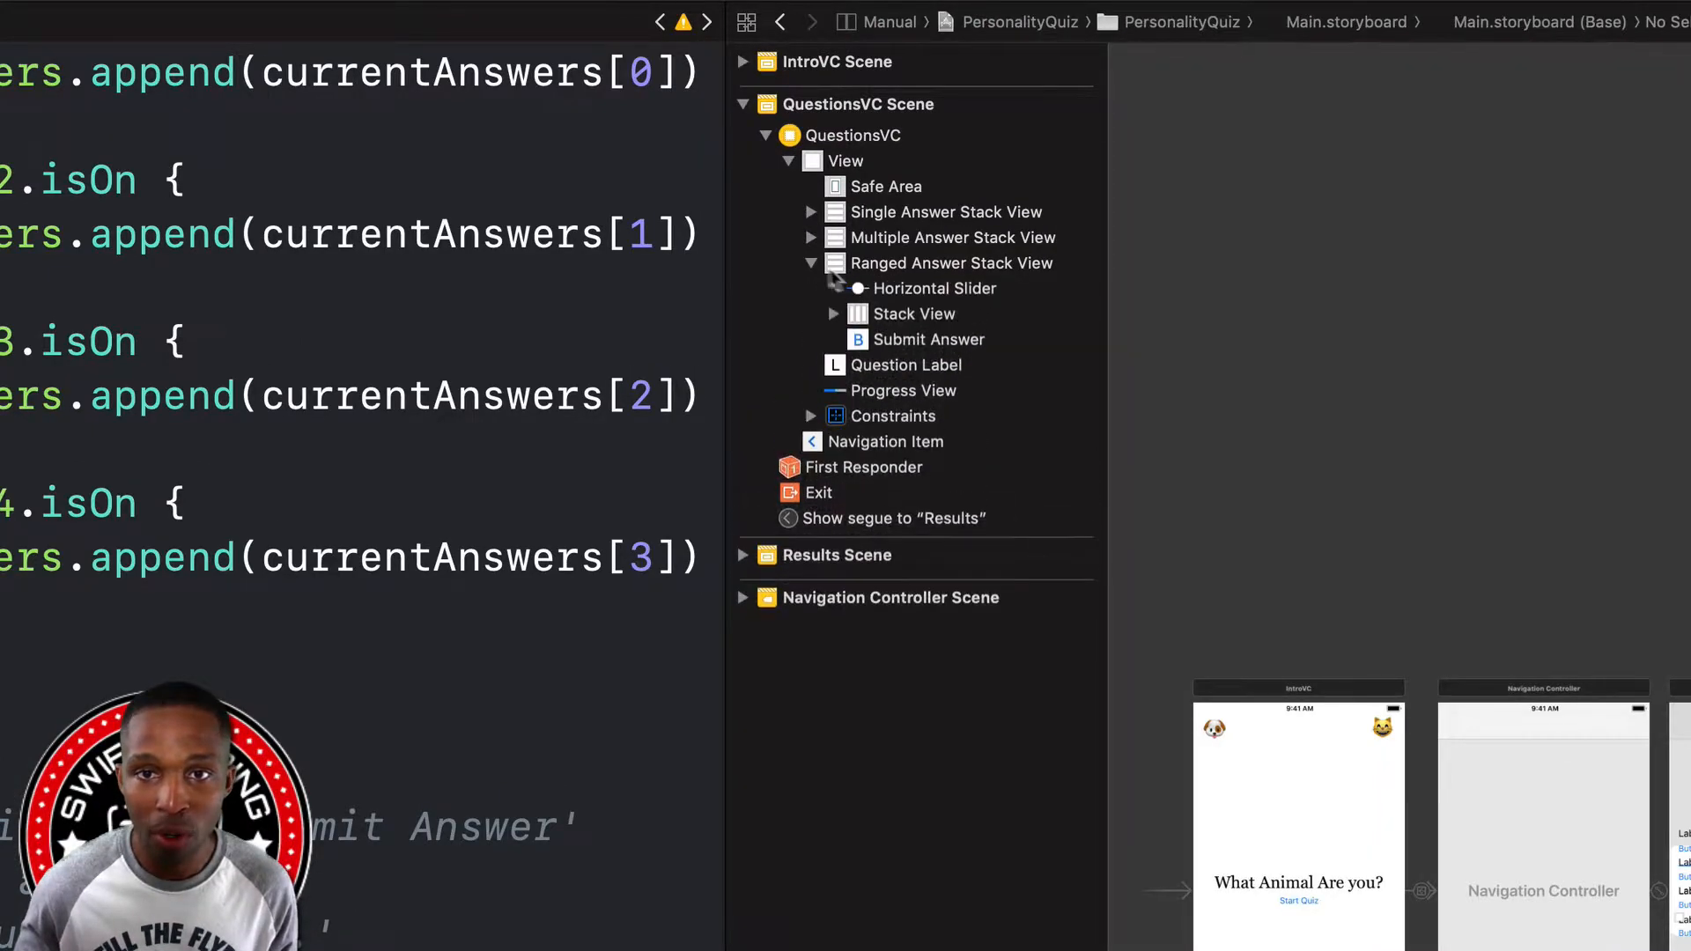
- Connect the Submit Answer button to a new rangedAnswerButtonPressed action
click(930, 338)
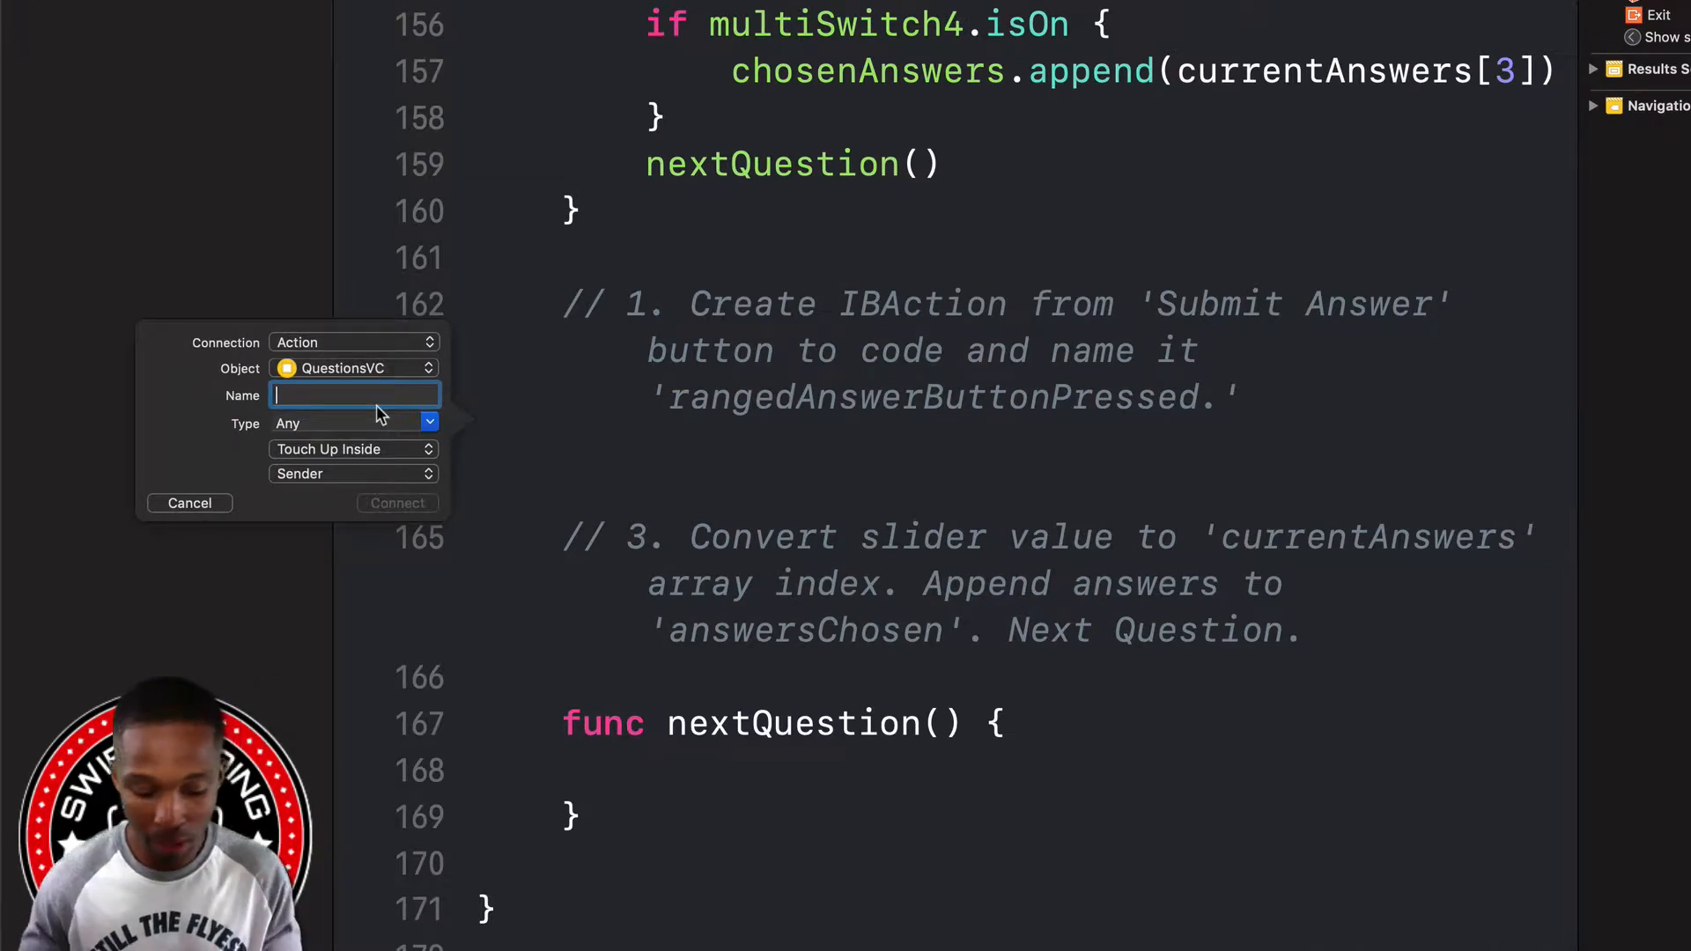
text(rangedAn)
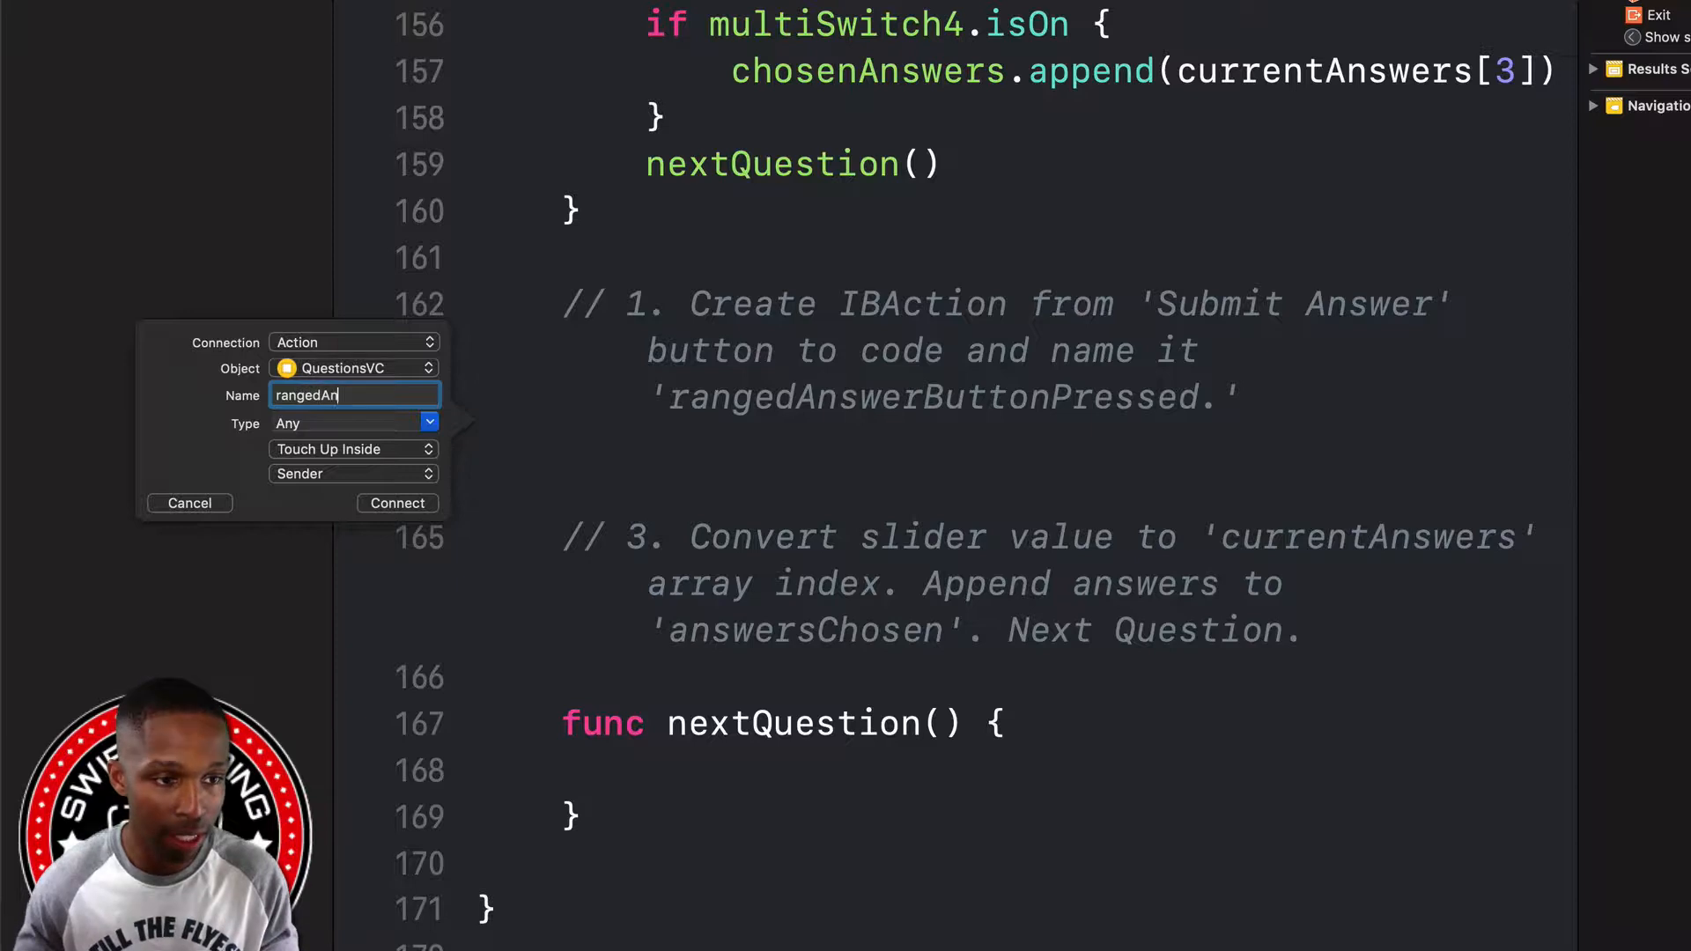
text(swerButtonPressed)
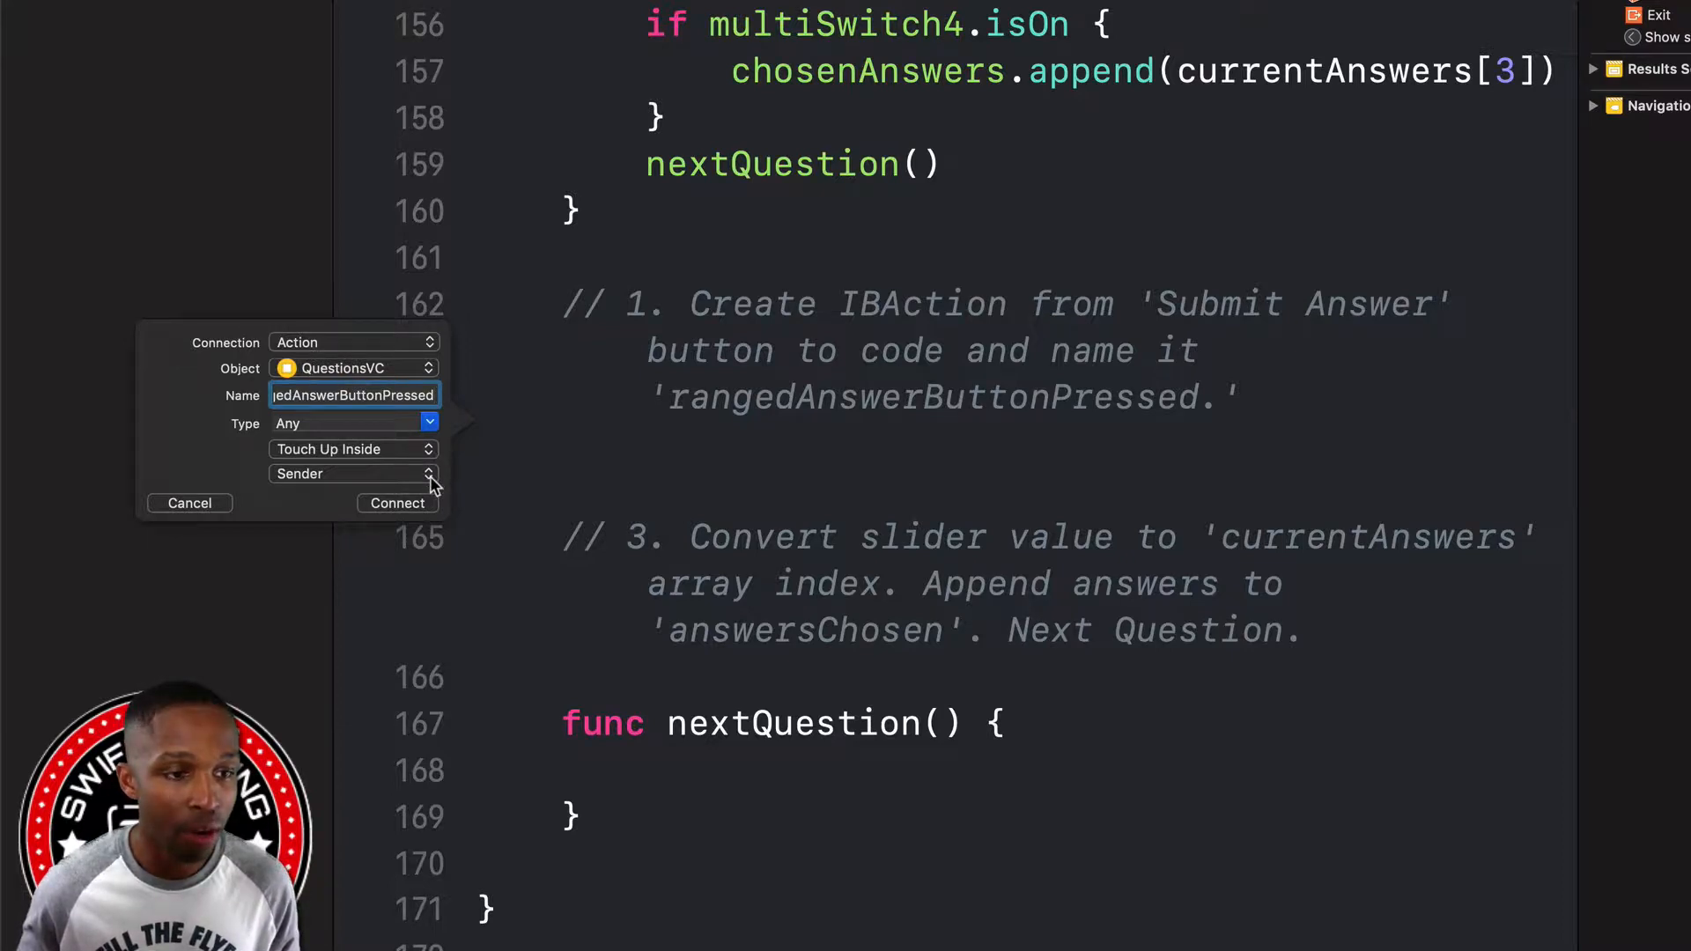
click(354, 473)
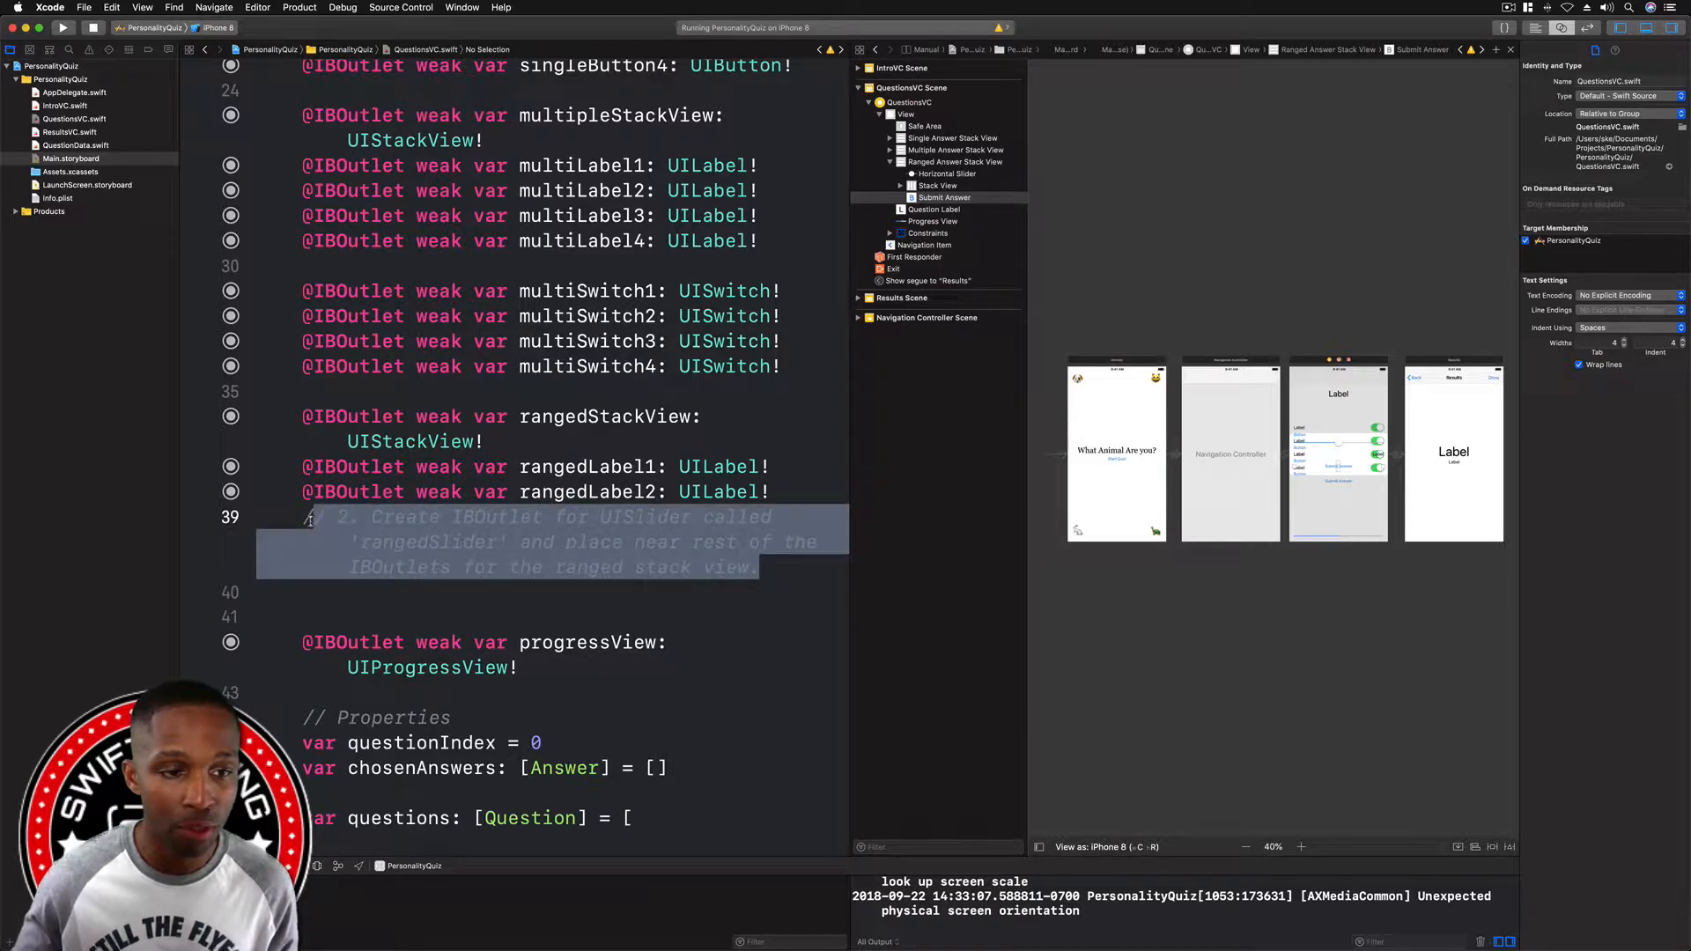
- Replace the slider task comment with a rangedSlider outlet connected to the Horizontal Slider
key(Delete)
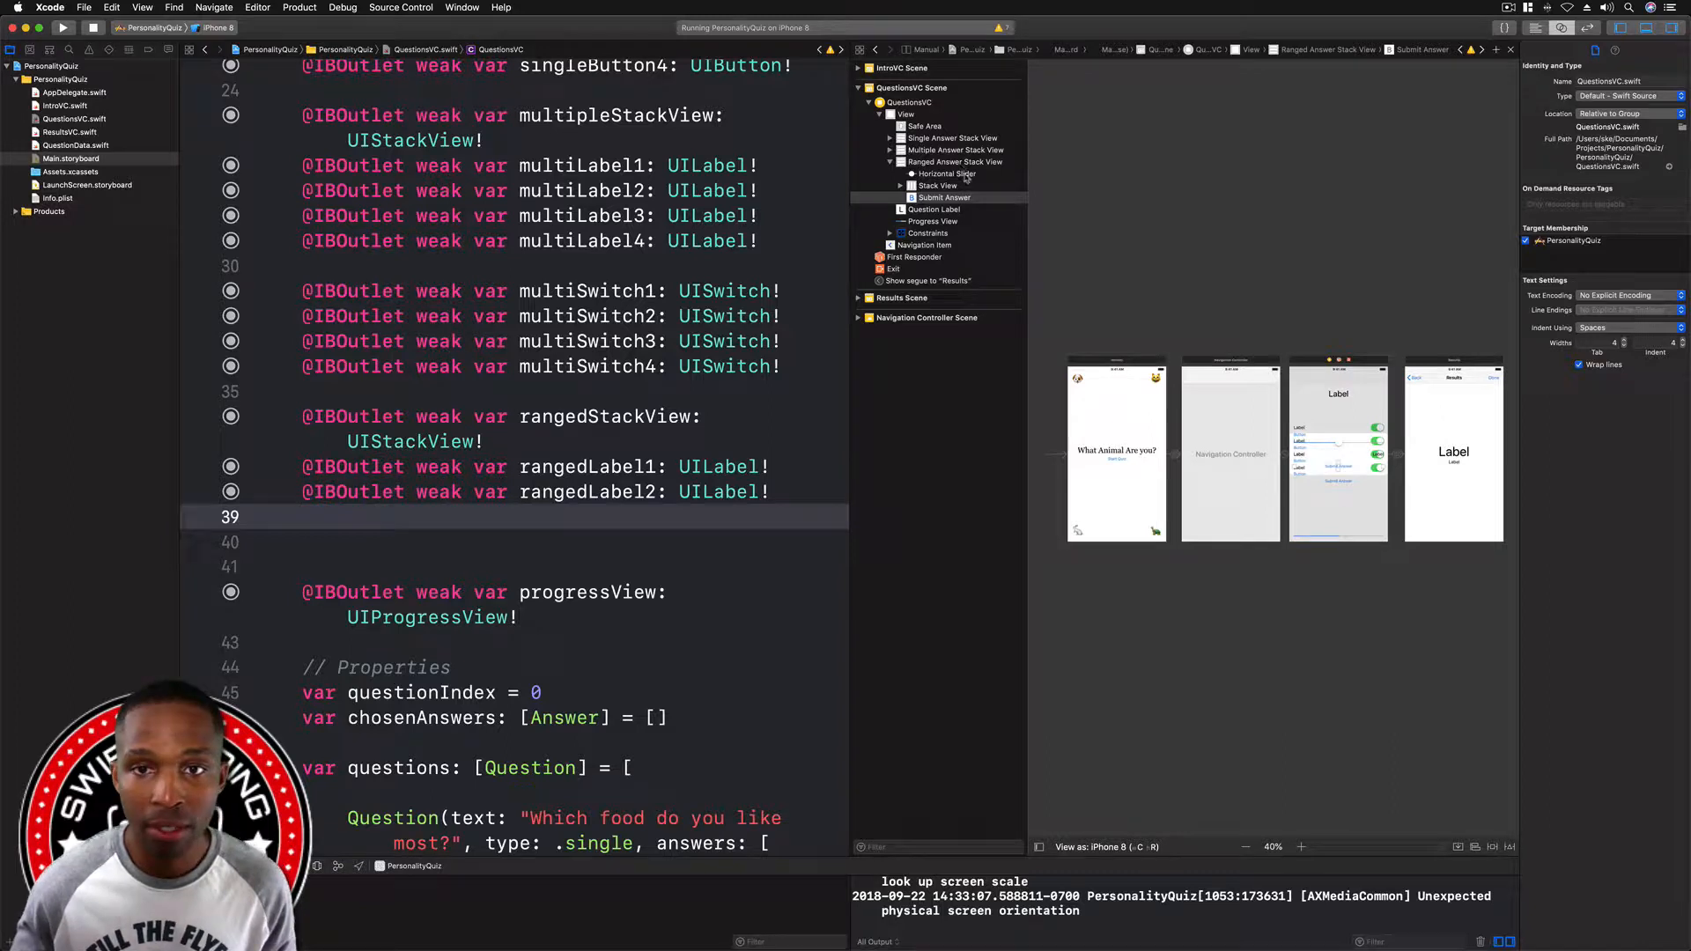
click(947, 174)
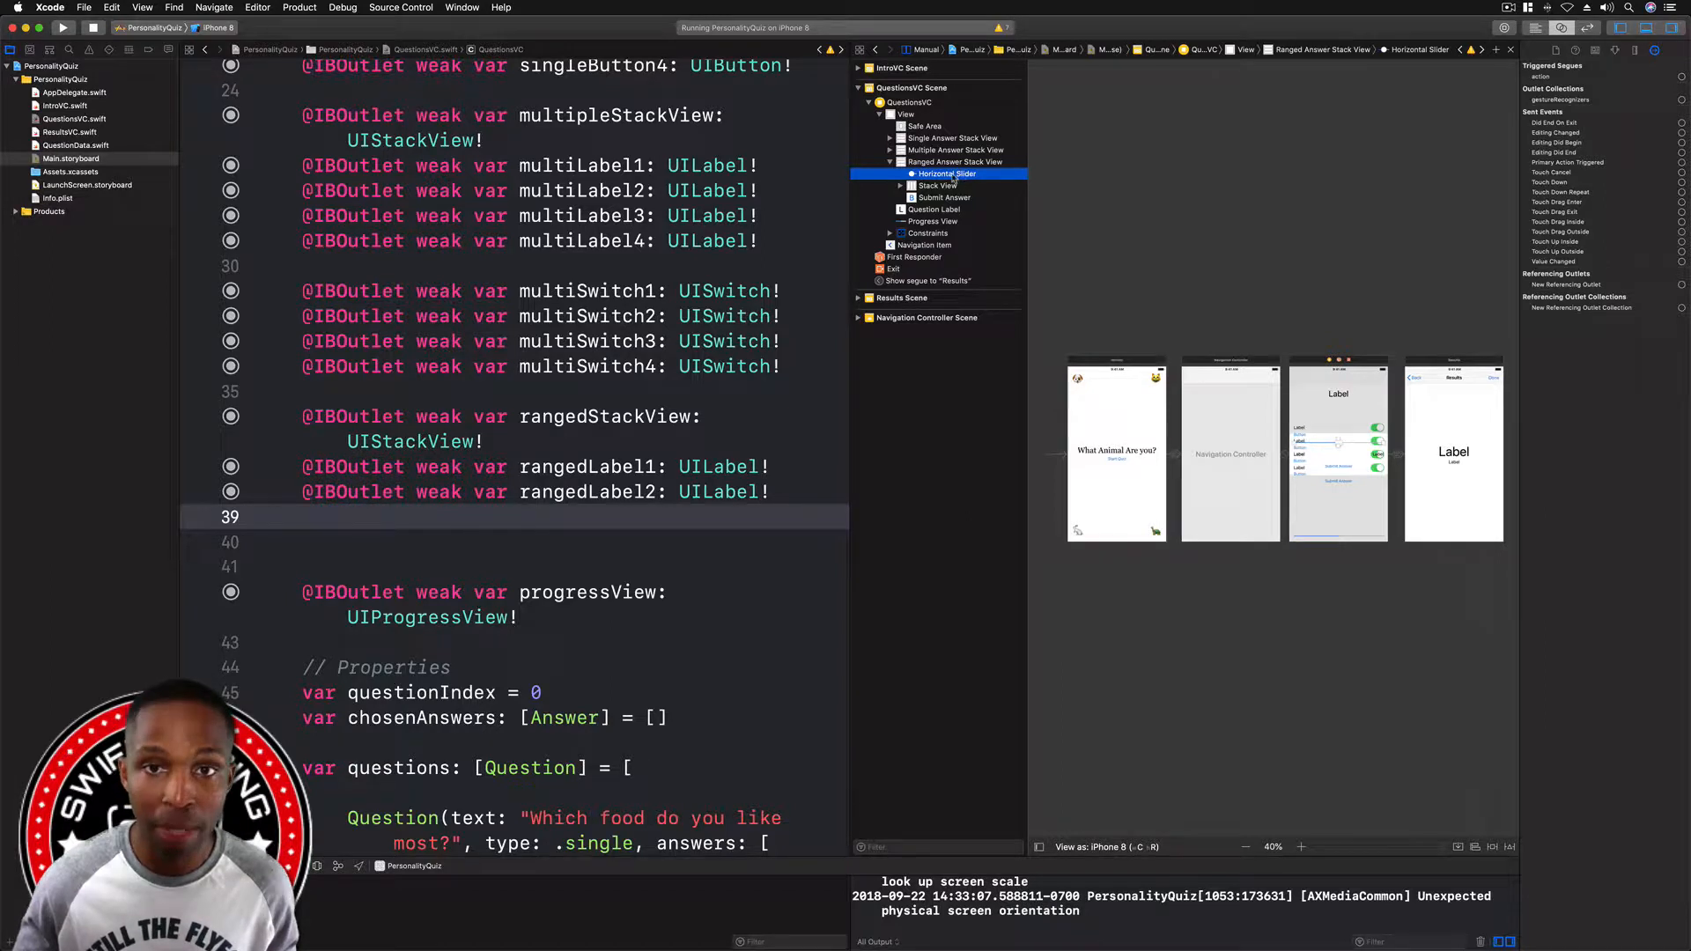
drag(945, 174, 302, 357)
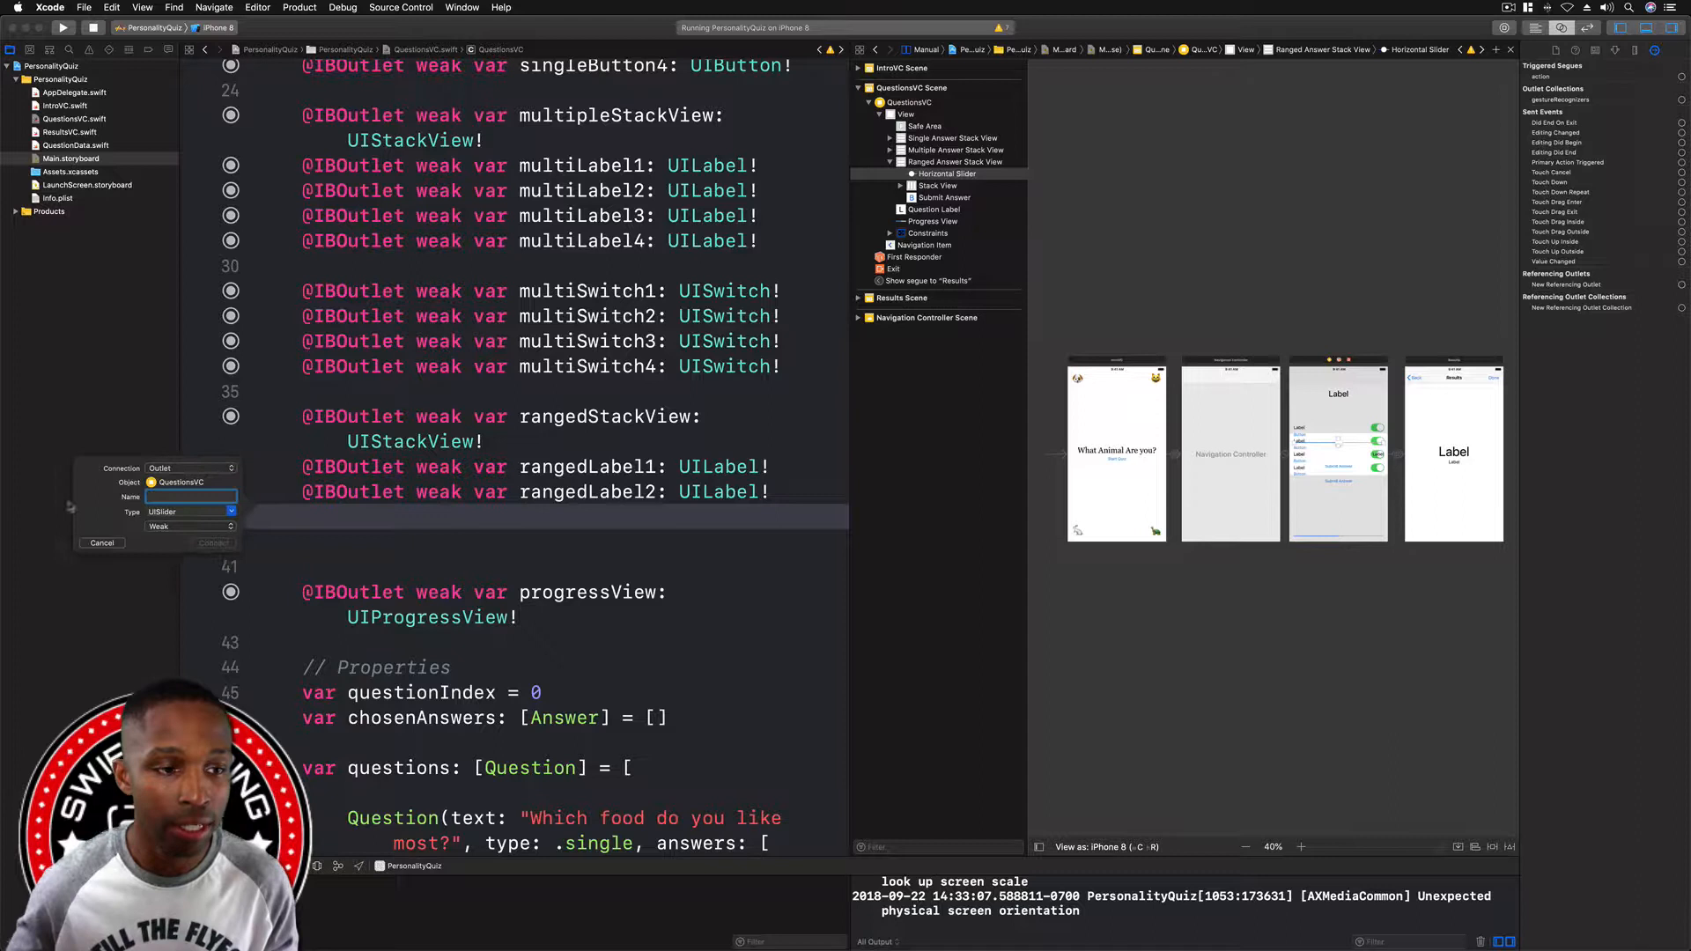
click(192, 497)
text(rangedSlider)
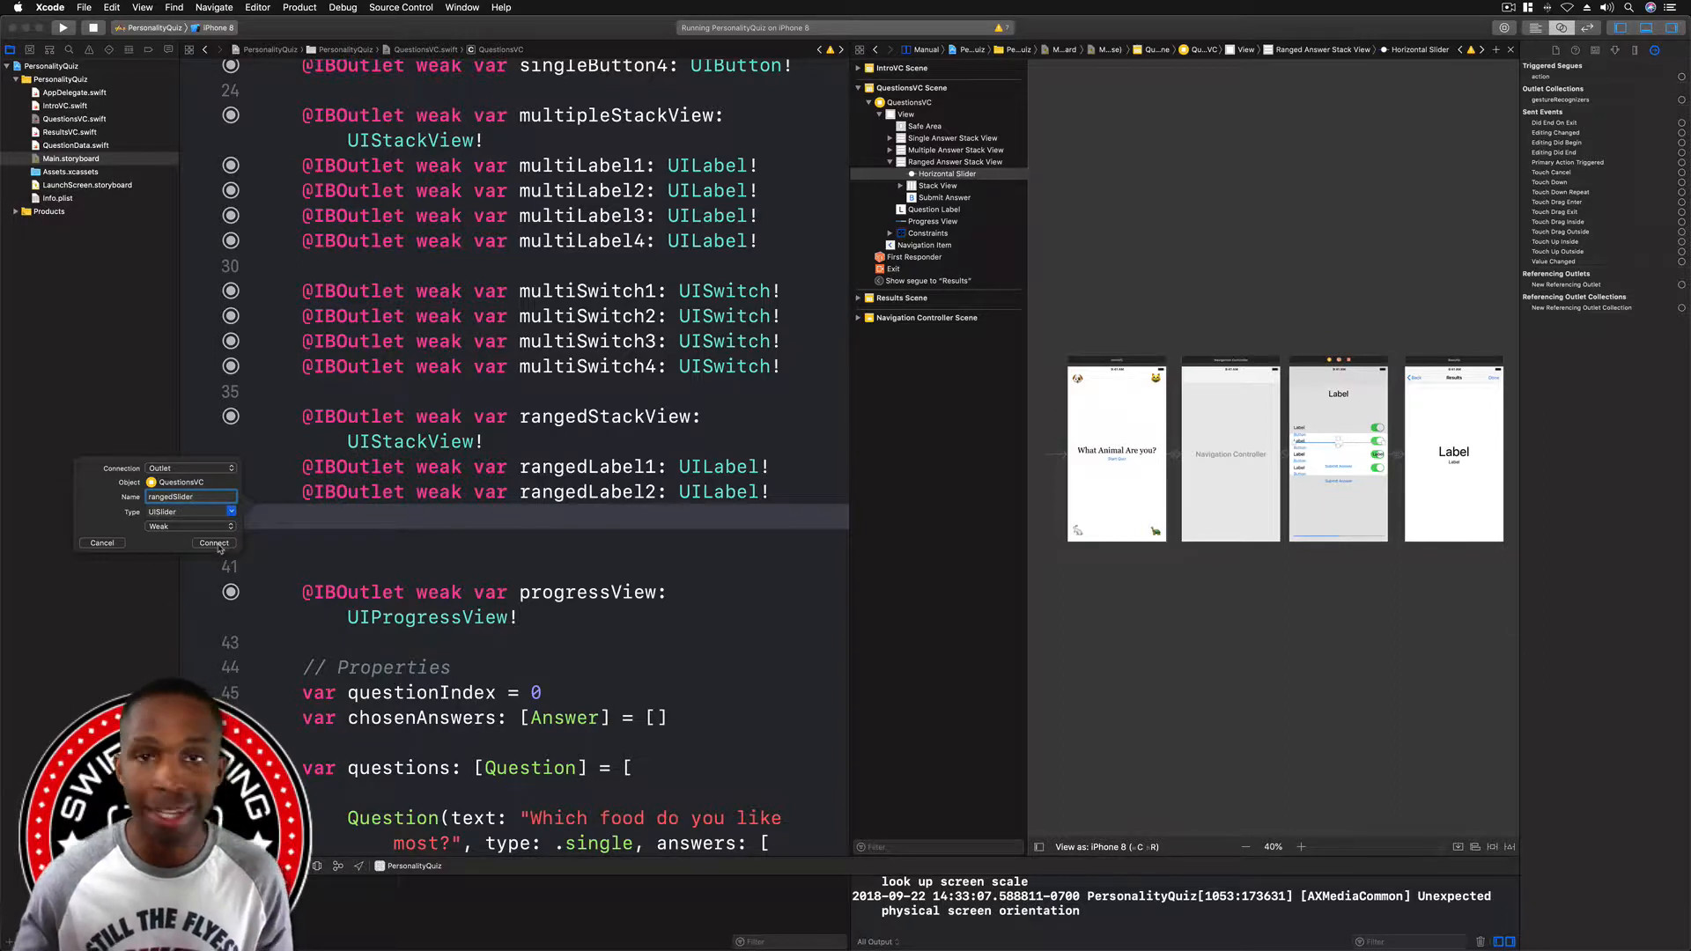
click(213, 542)
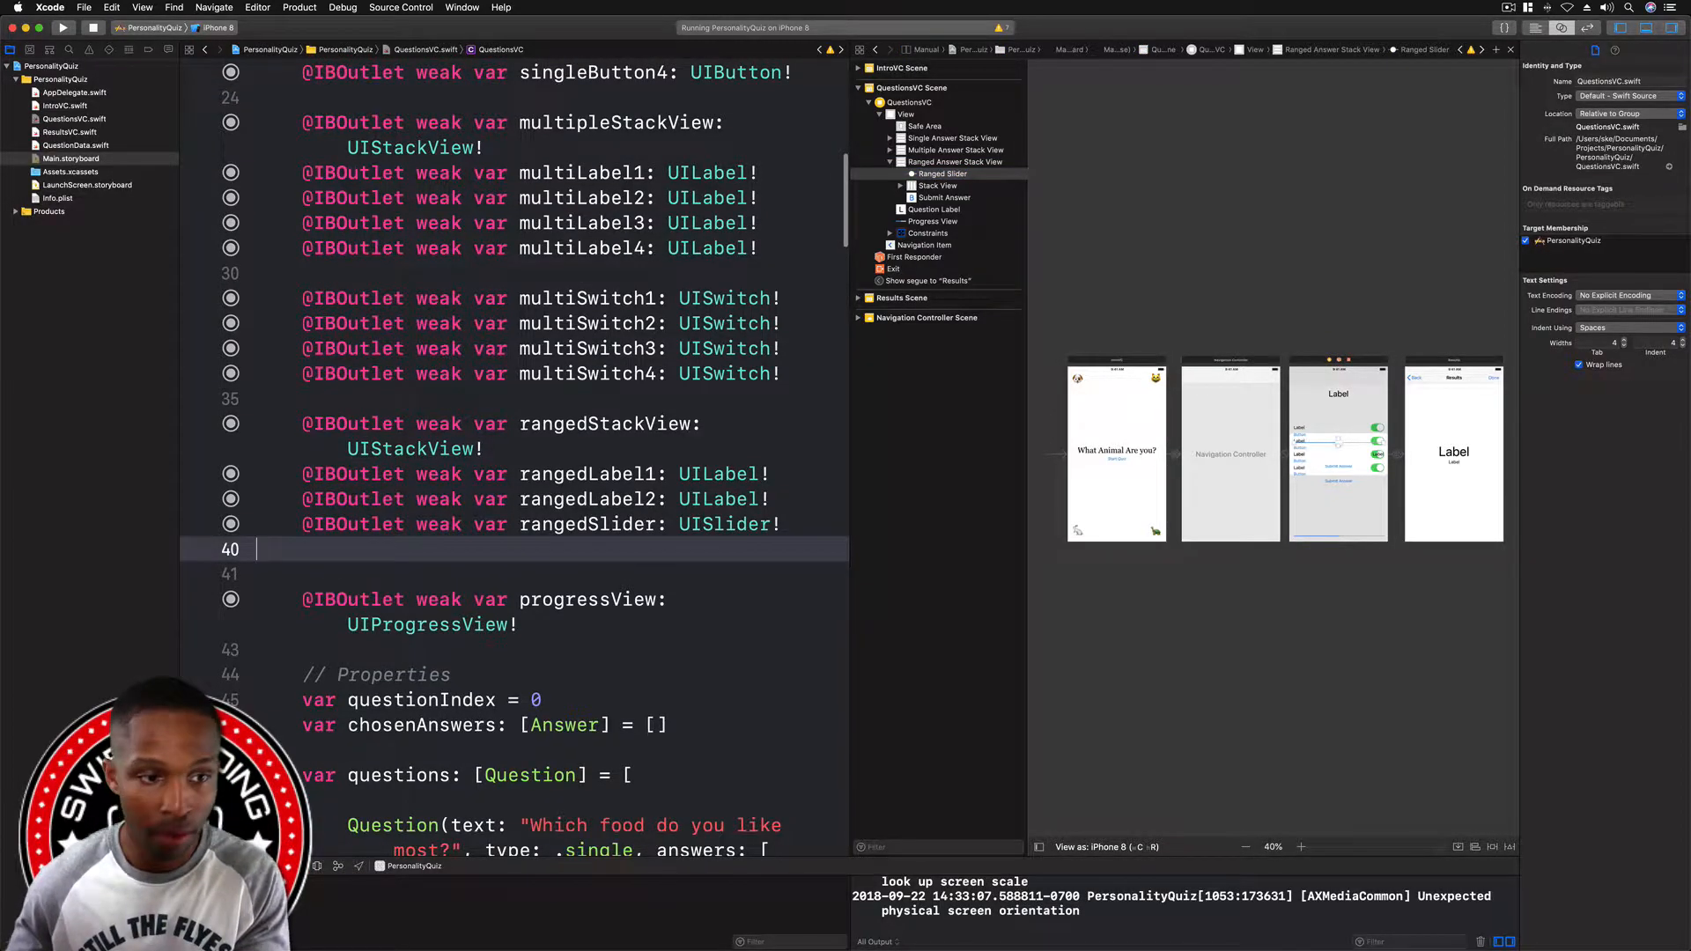
scroll(down, 3)
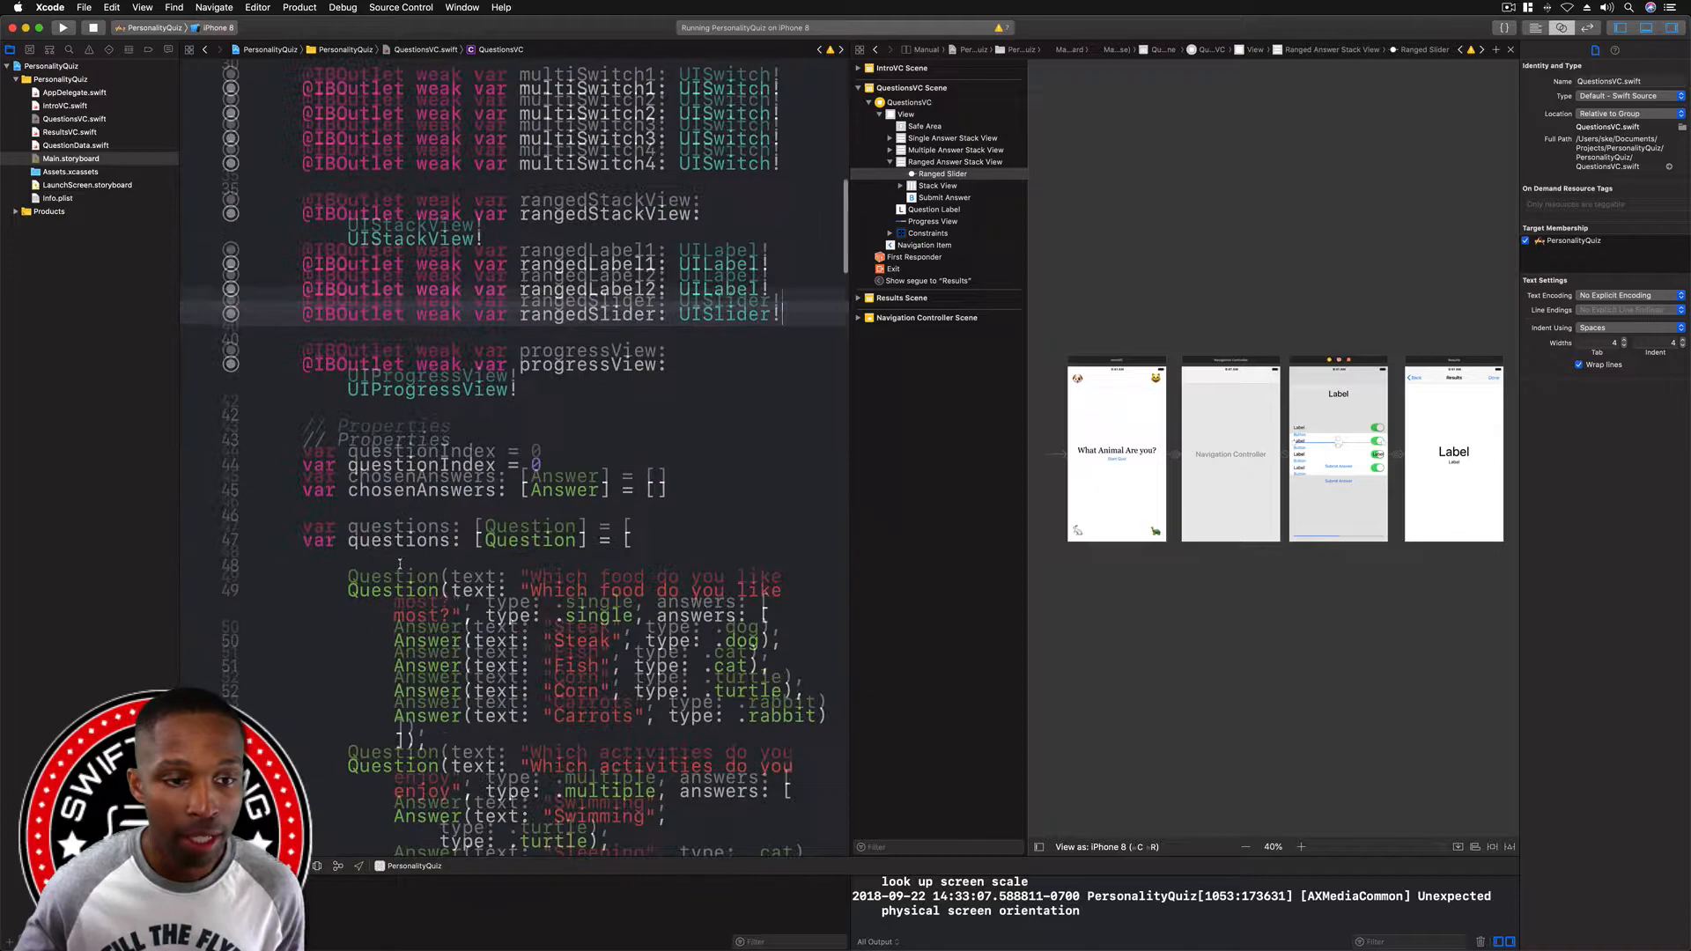
scroll(down, 3)
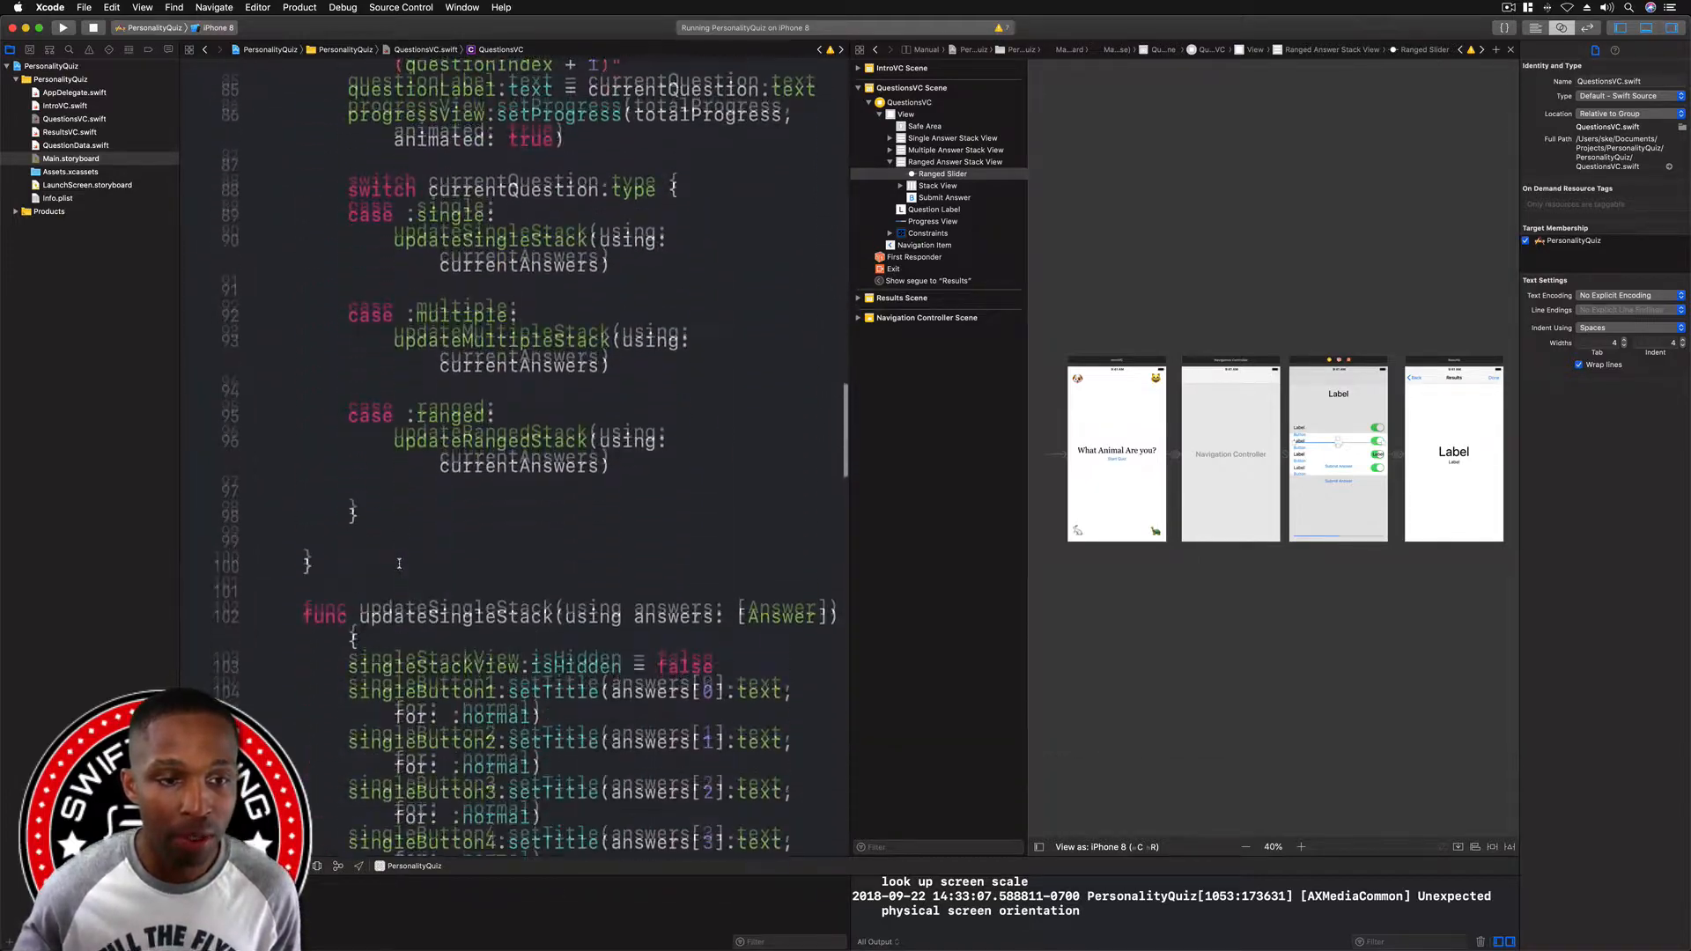
scroll(down, 3)
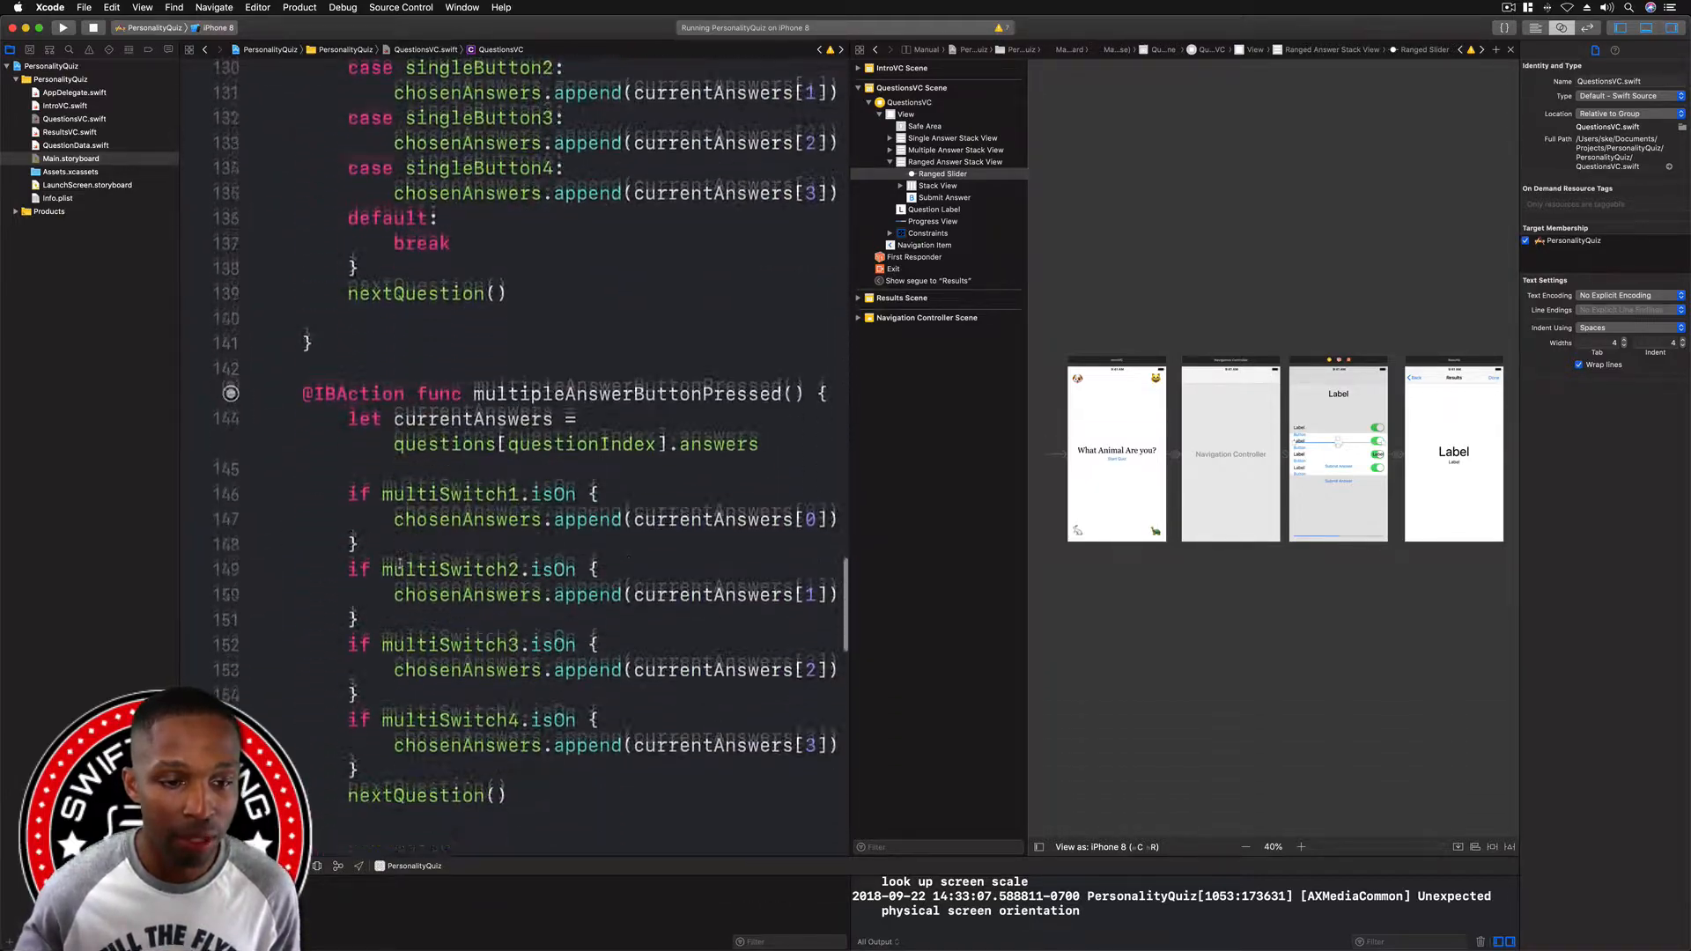
scroll(down, 3)
text(l)
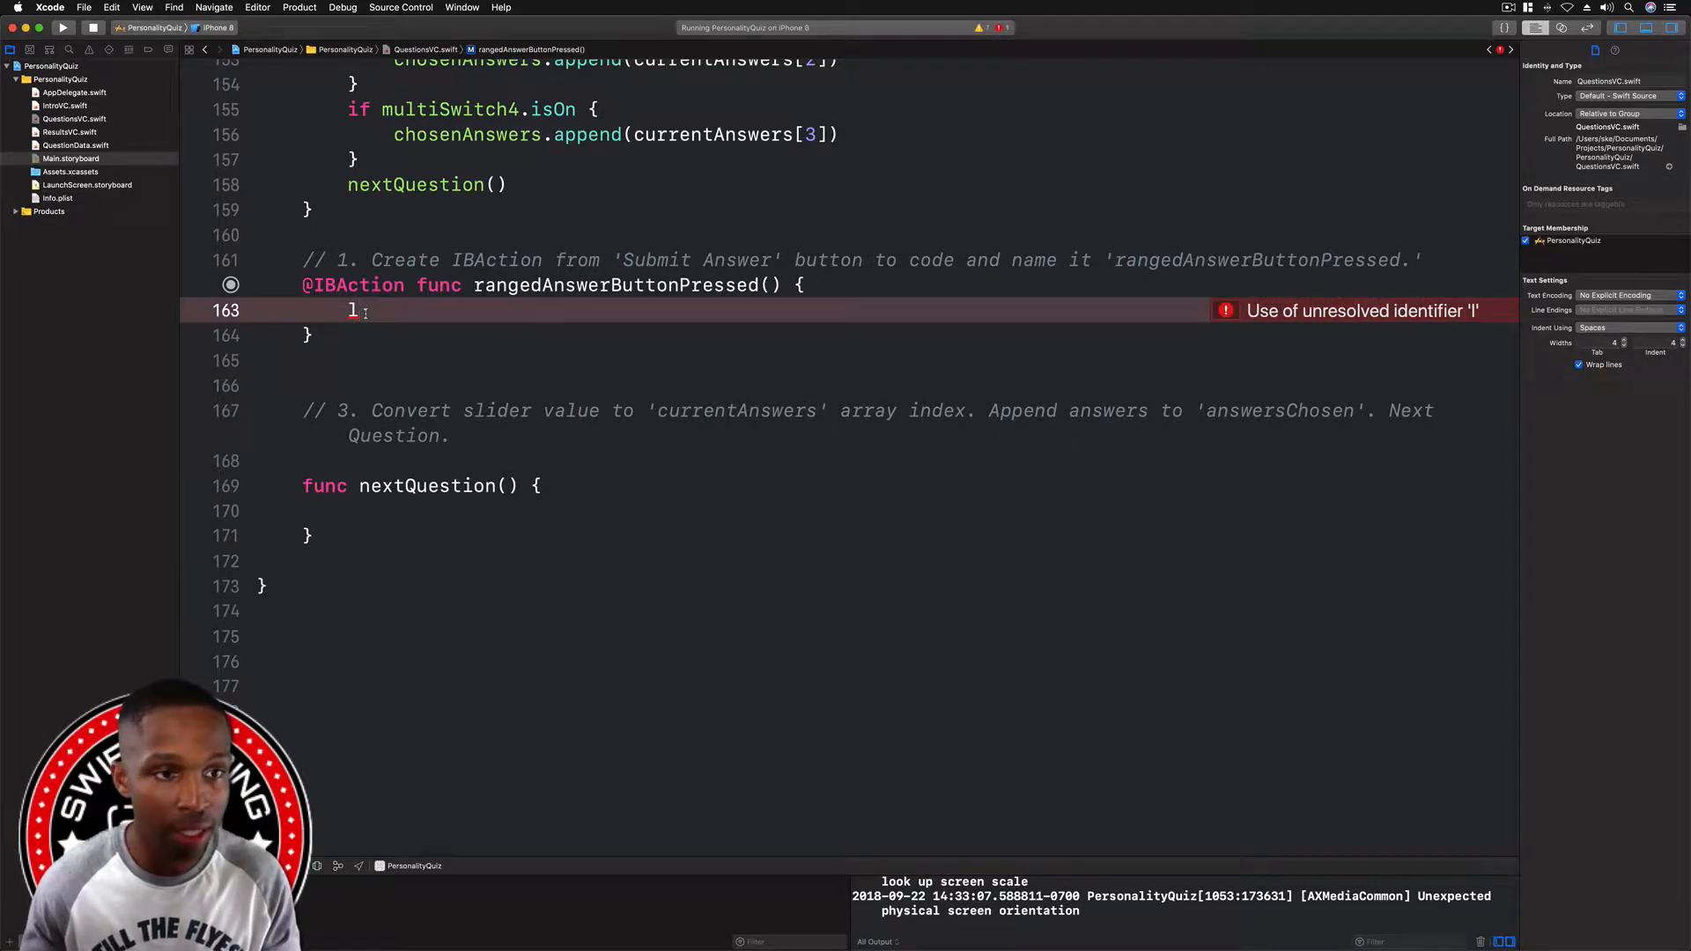
- Add 'let currentAnswers = questions[questionIndex].answers' and begin 'let index ='
text(et cu)
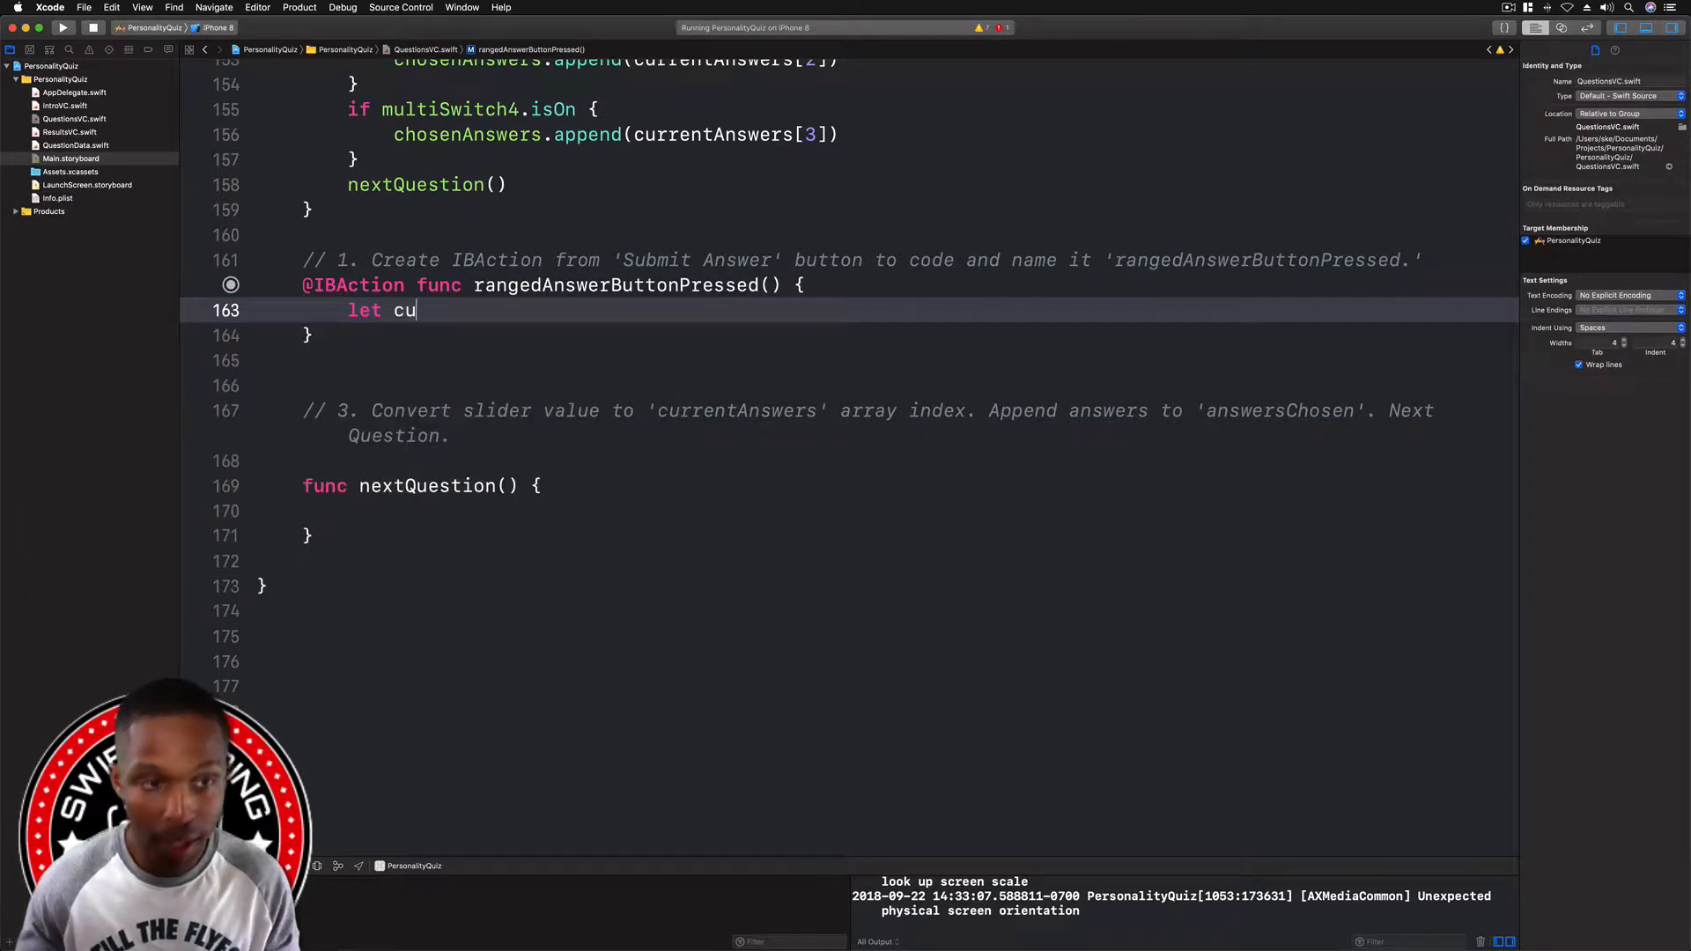
text(rrentAnswer)
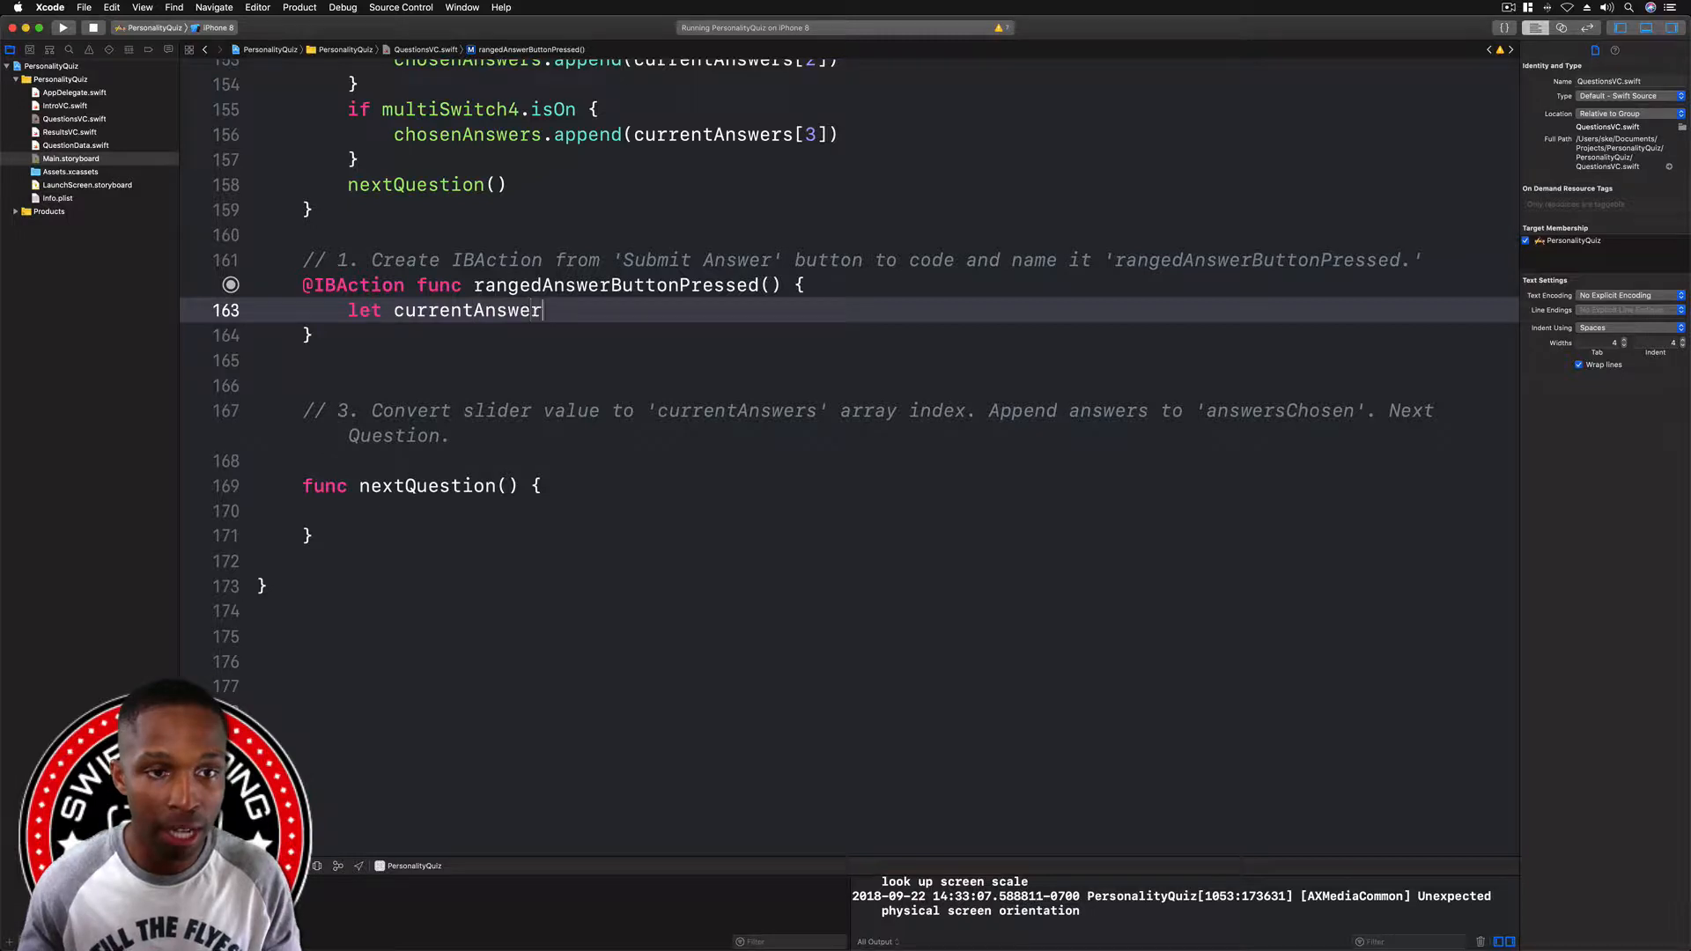
text(s = questions[)
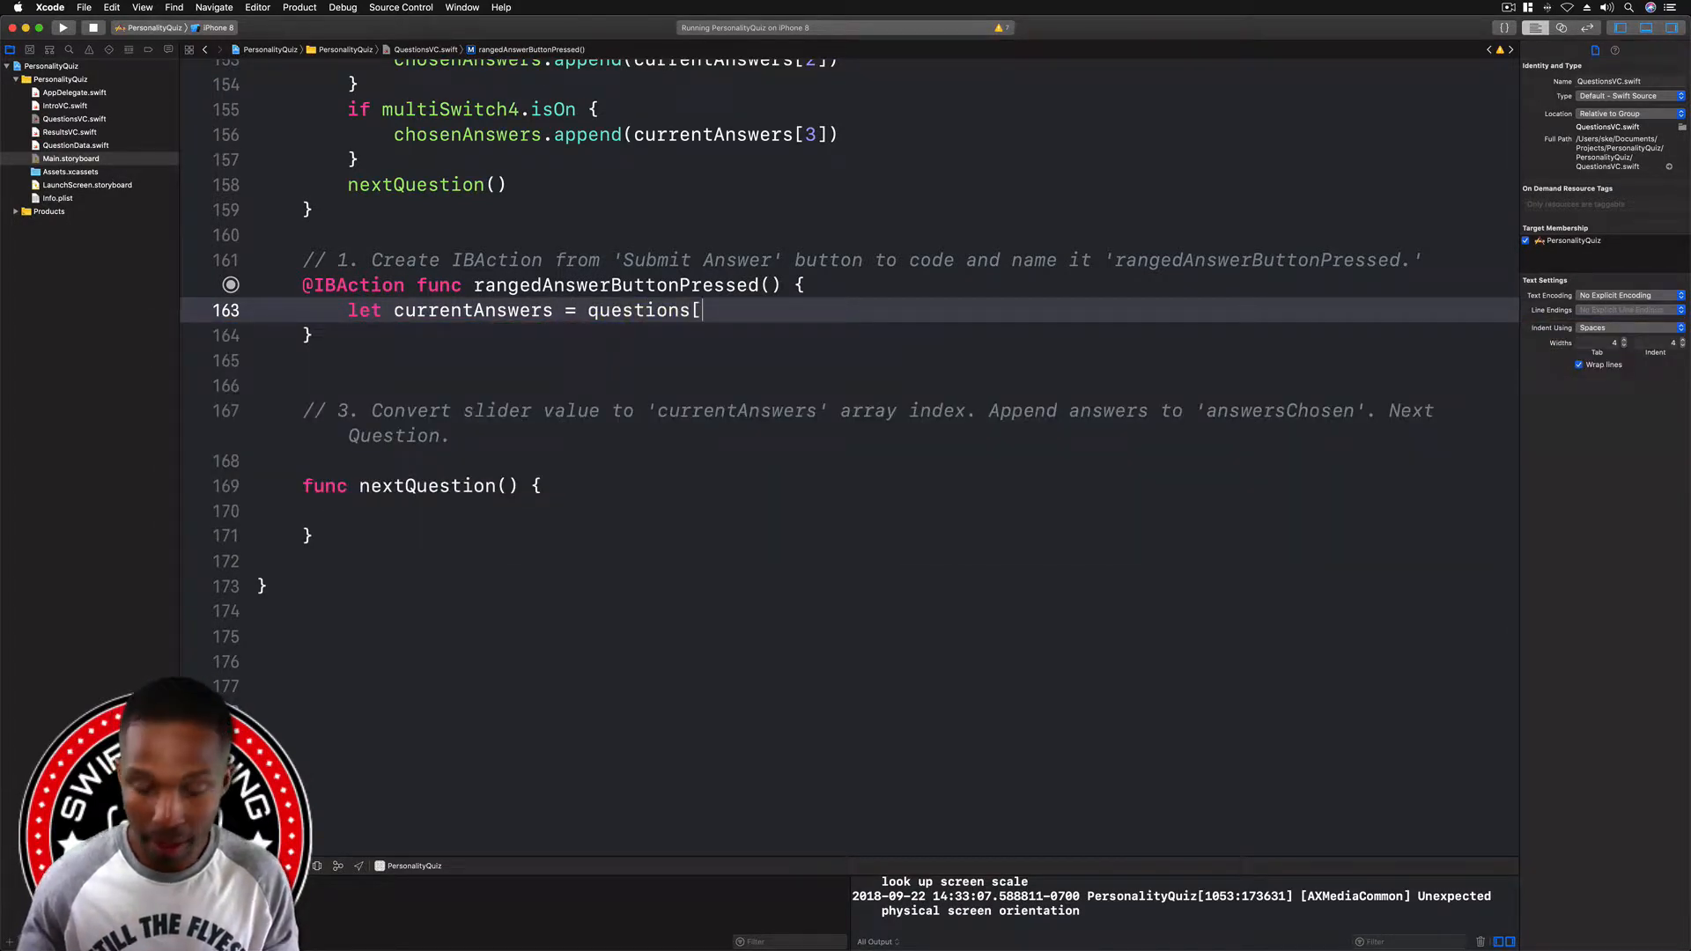
text(ques])
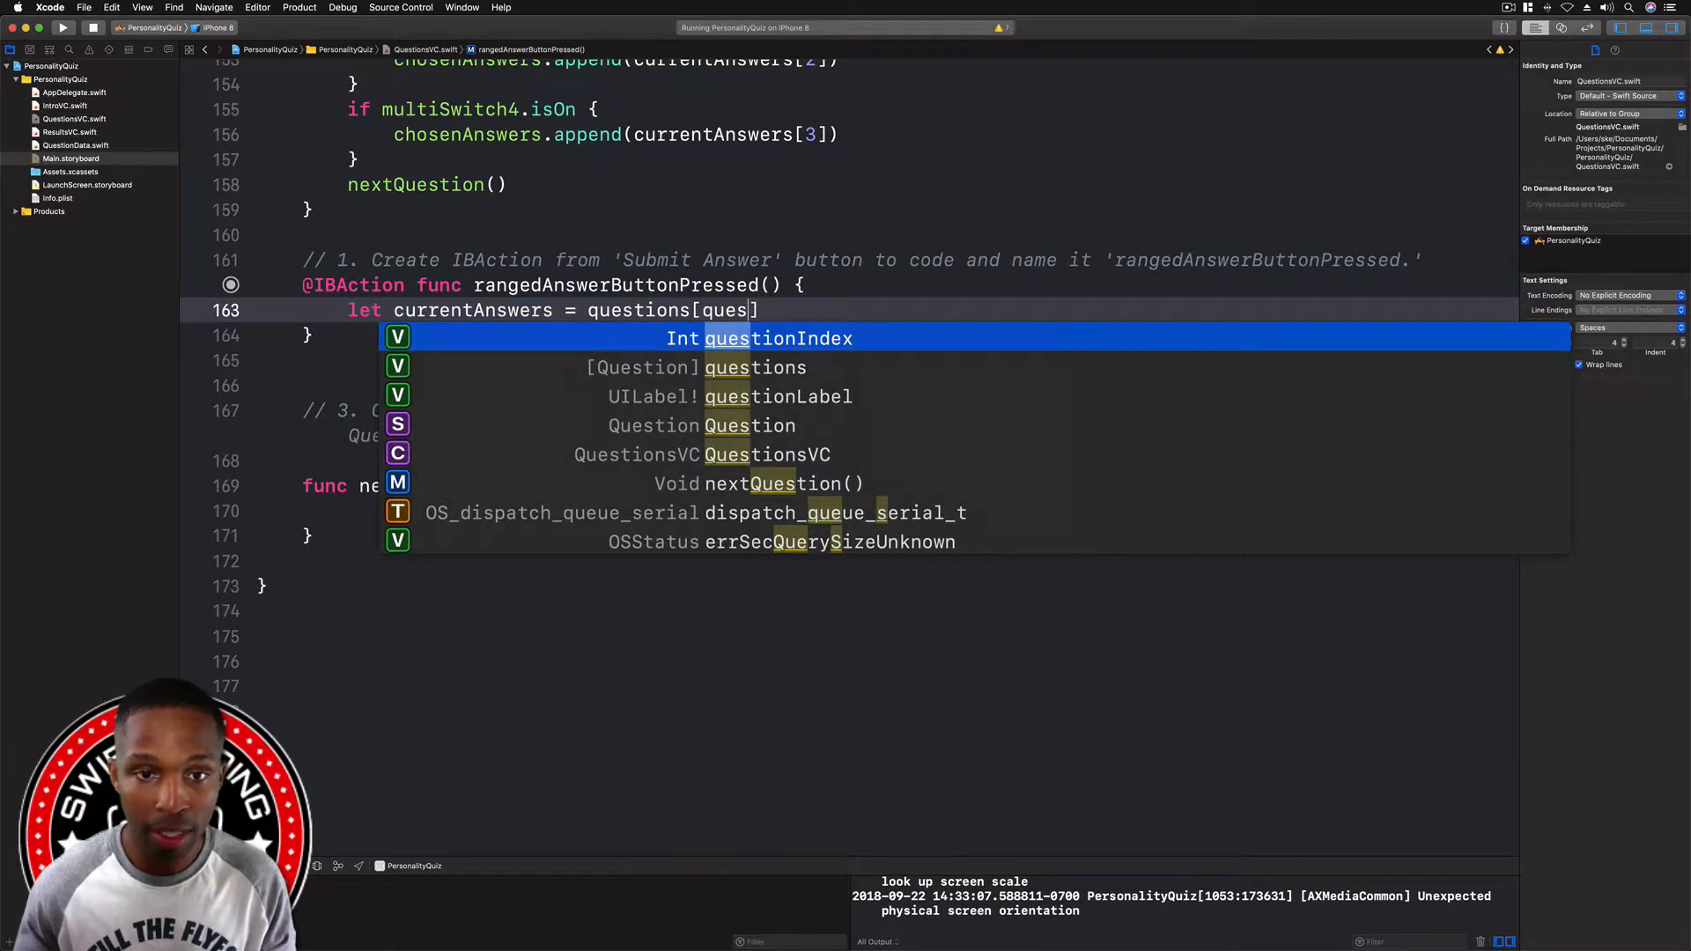
text(tionIndex].ac)
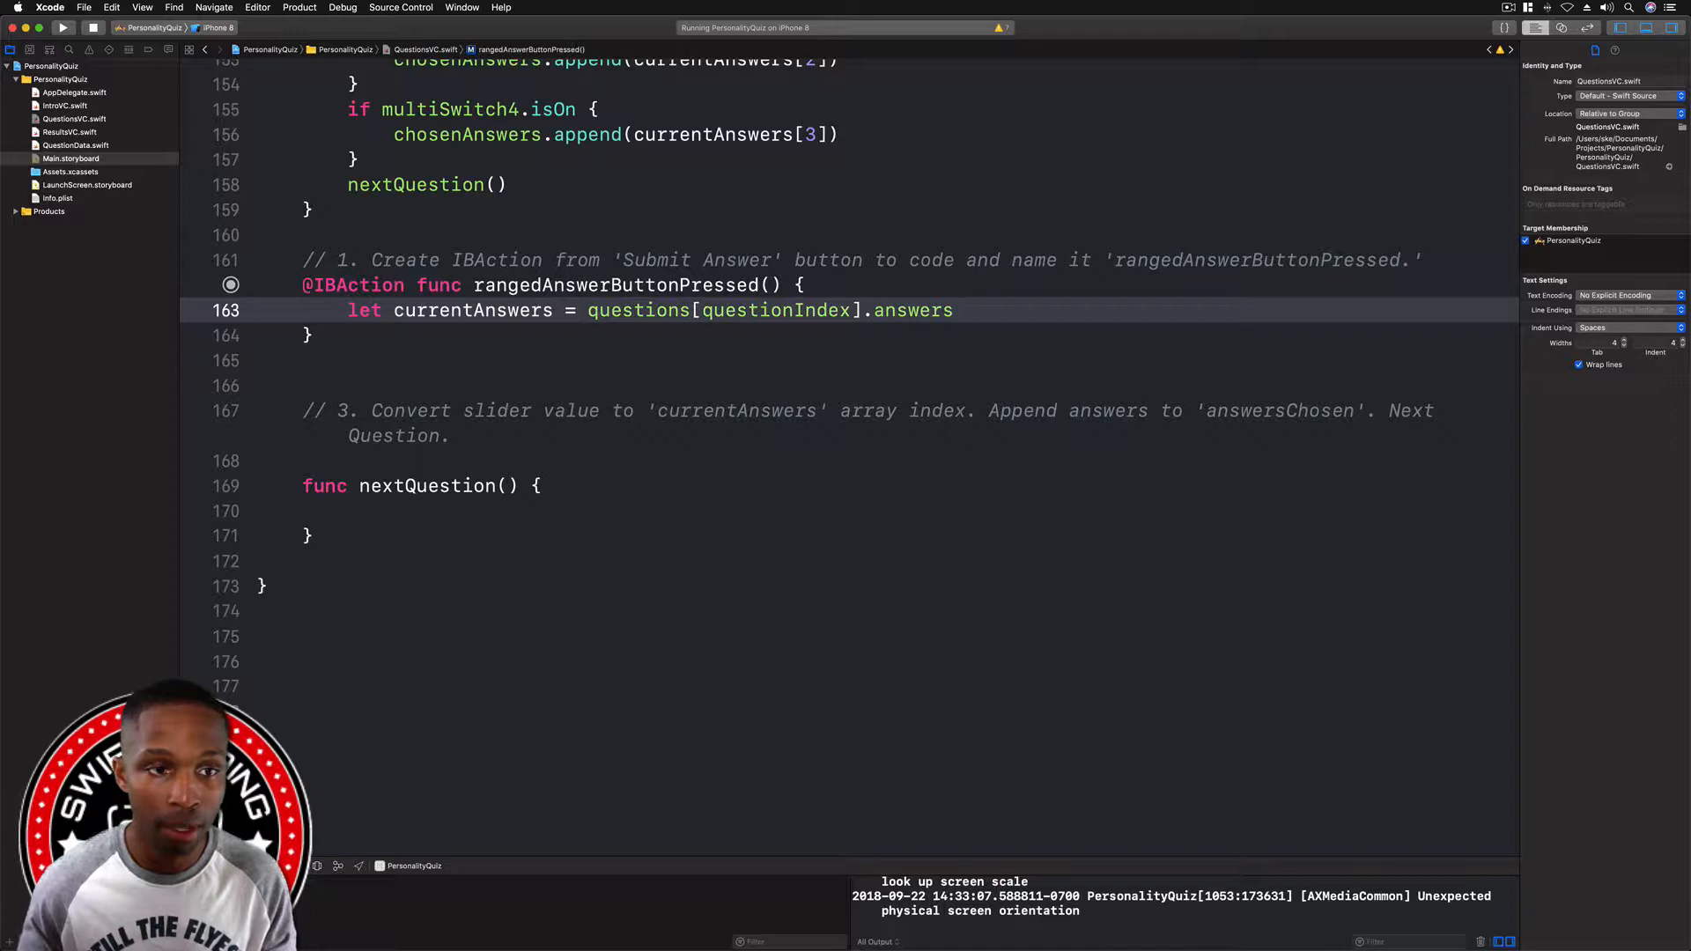
text(let in)
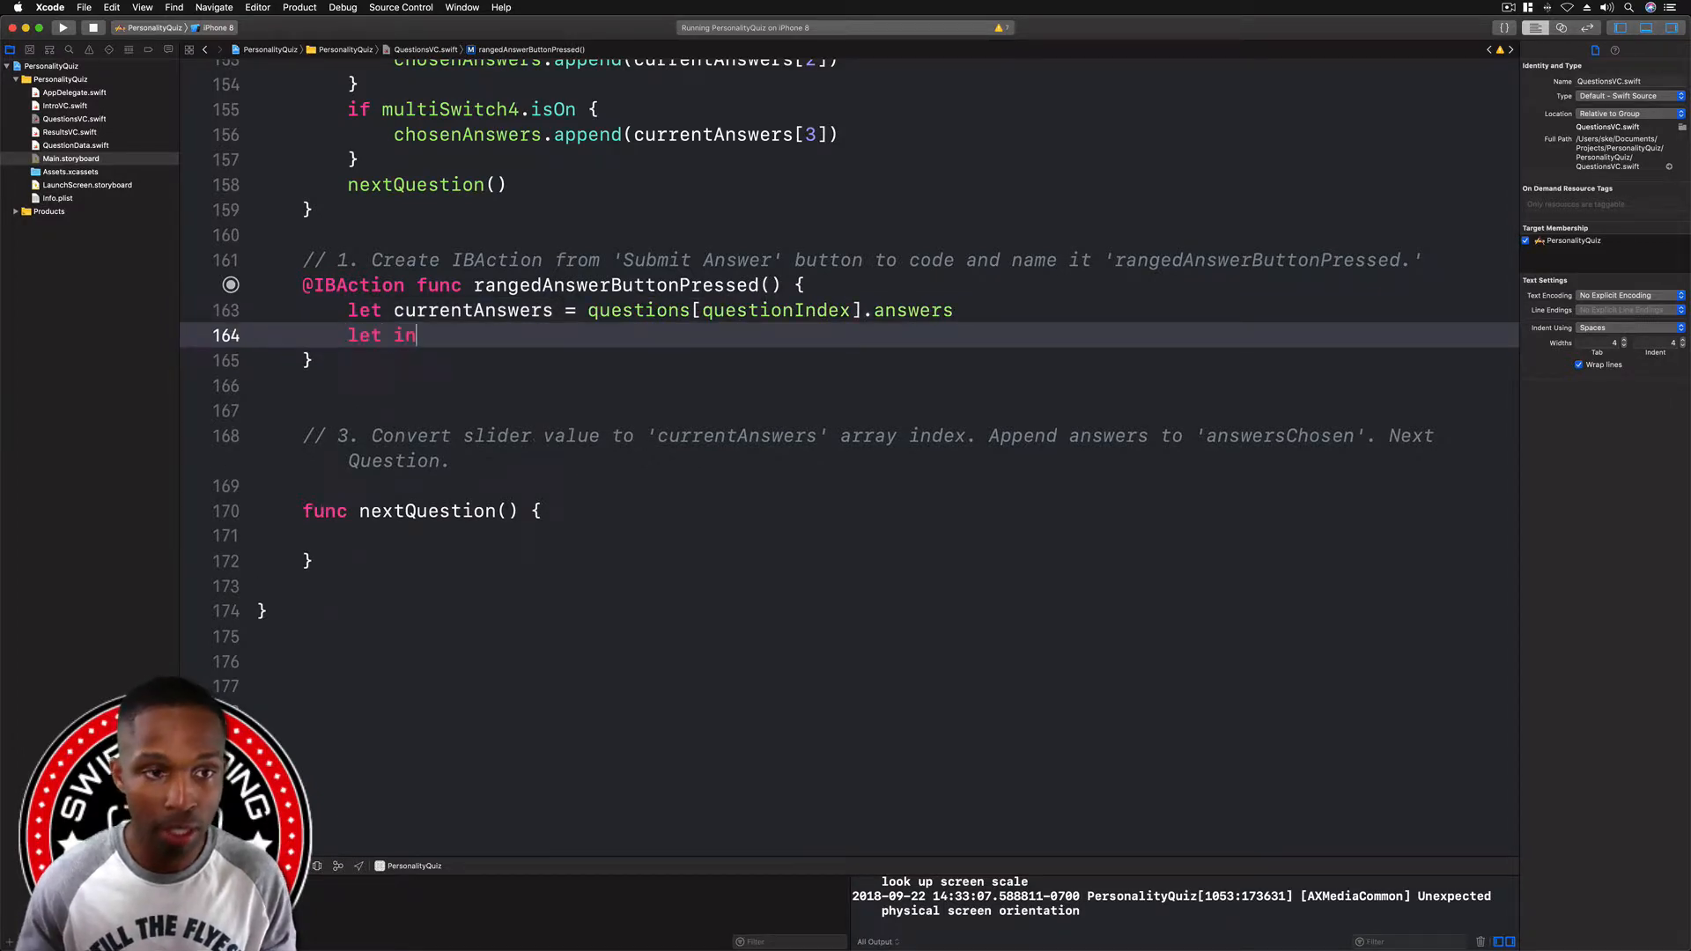
text(dex =)
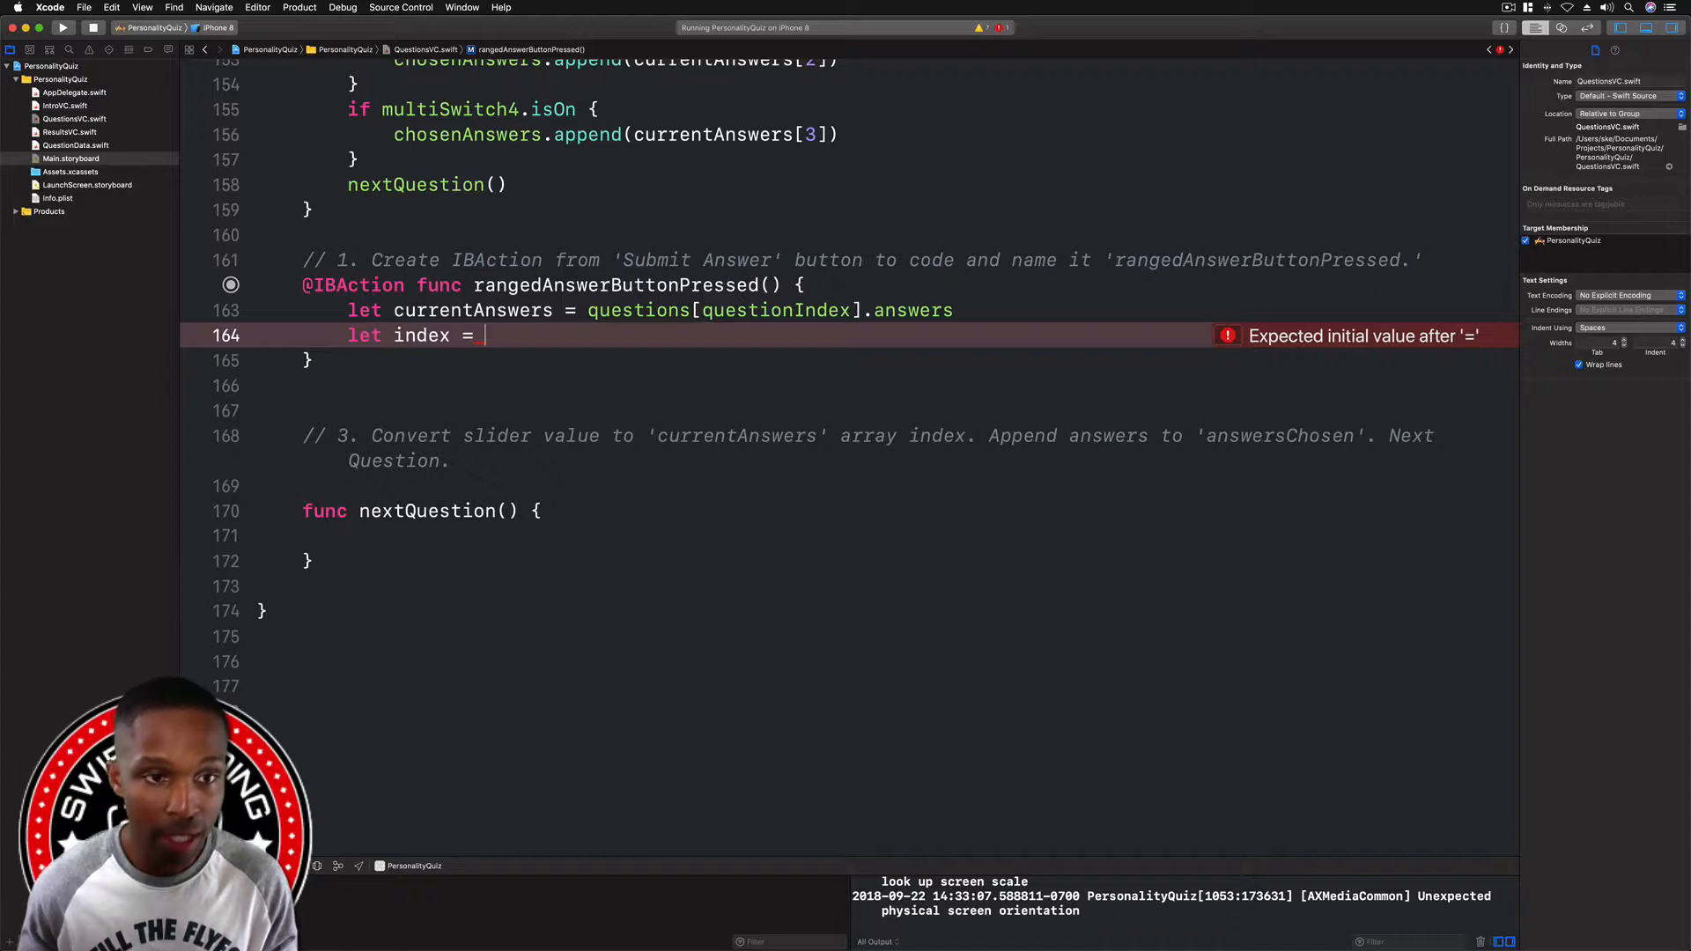
- Set index to Int(round(rangedSlider.value * Float(currentAnswers.count - 1)))
text(Int)
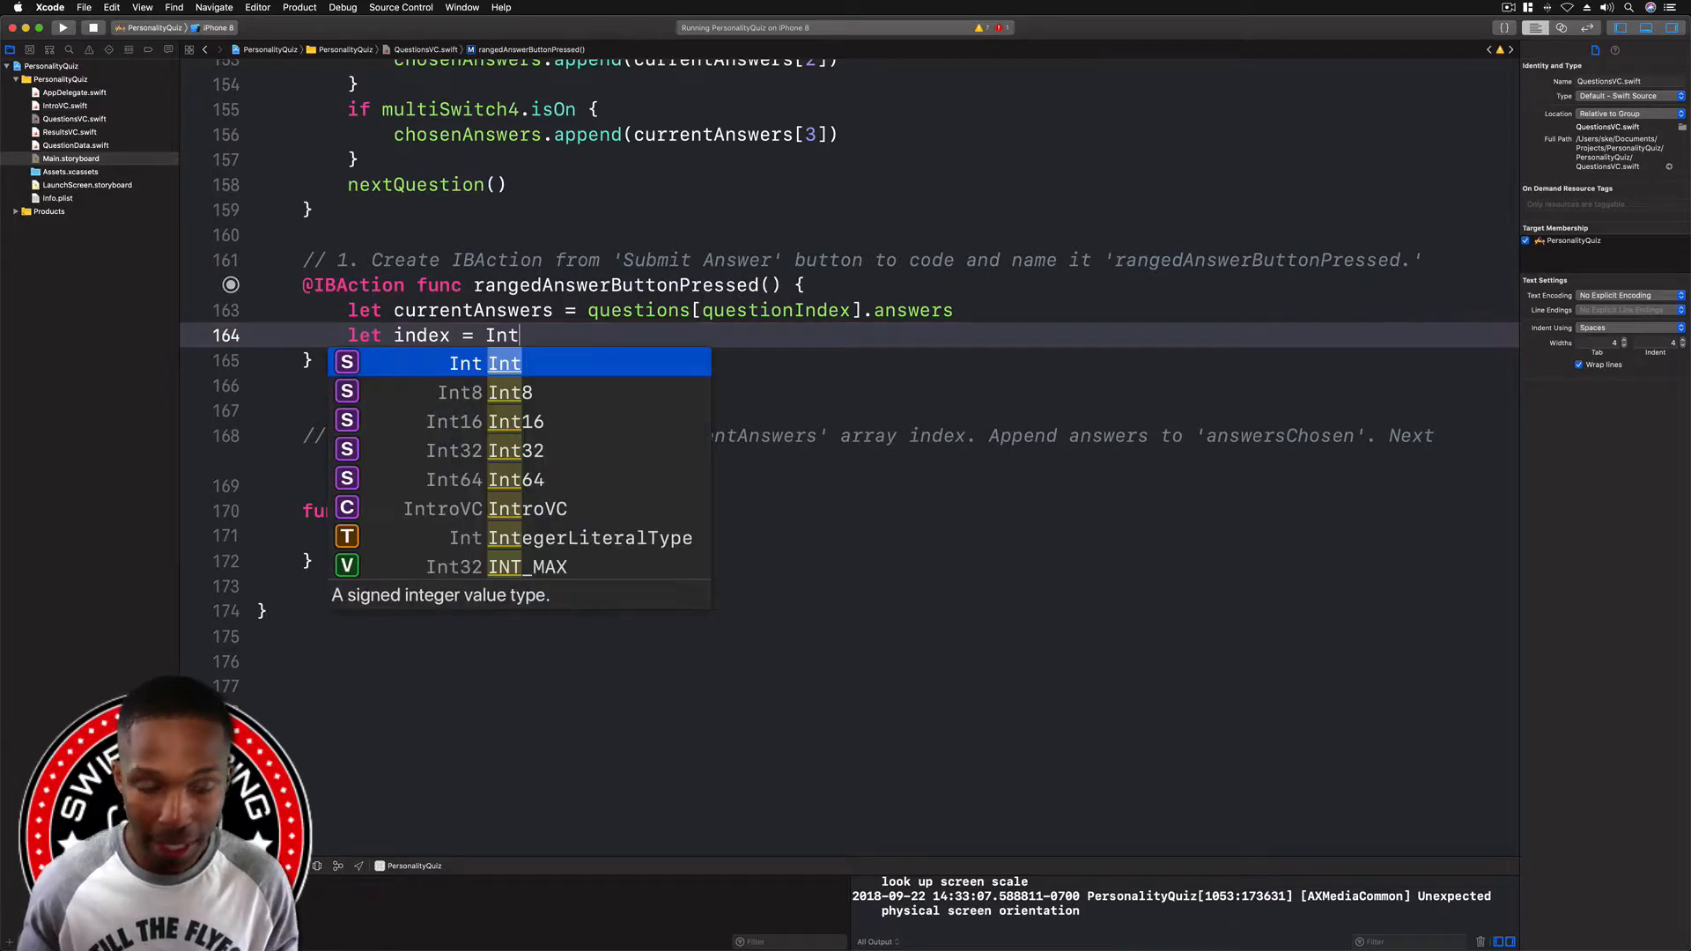
text(()
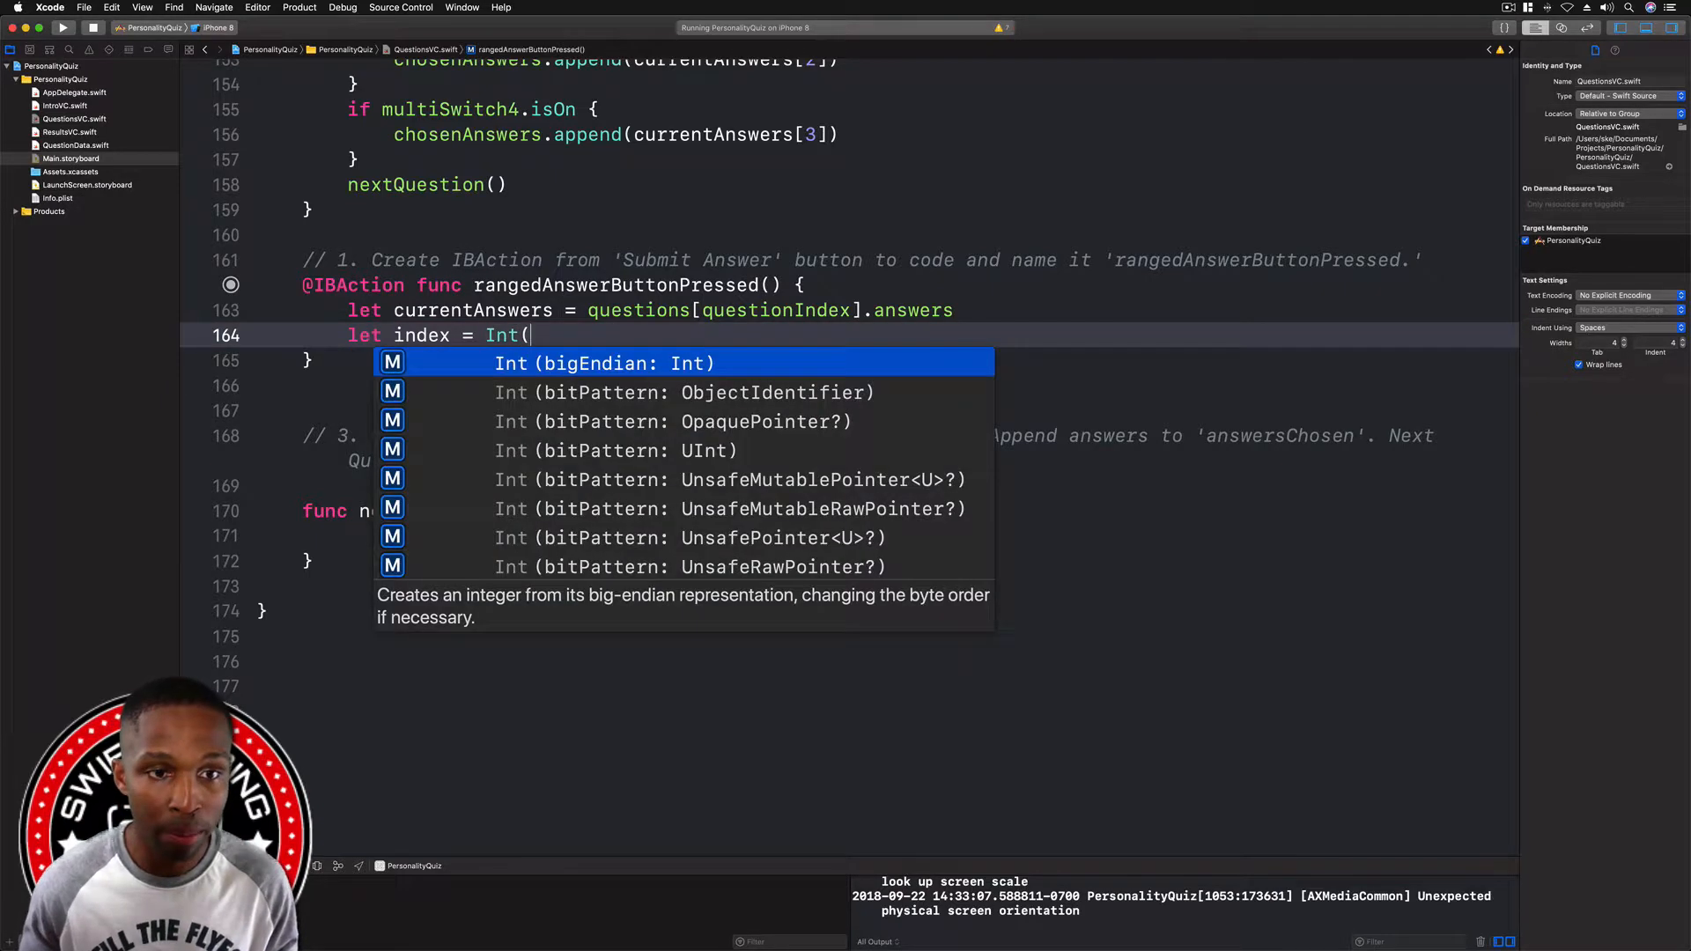
text(round(Double)
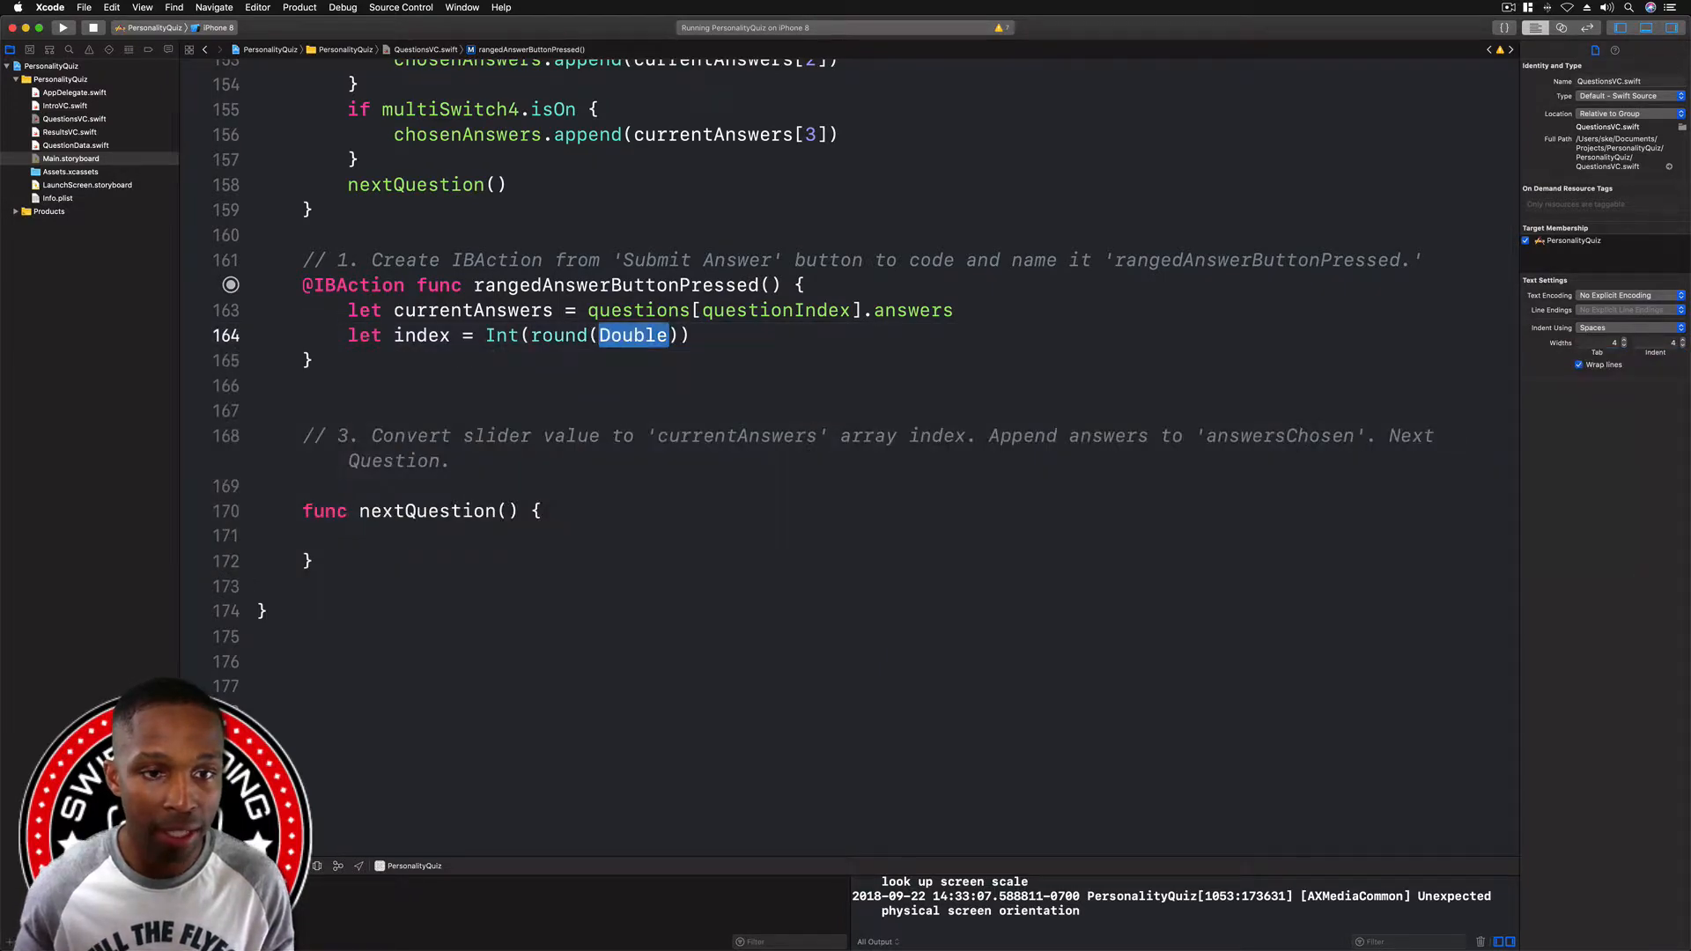
text(rangedSlider.value)
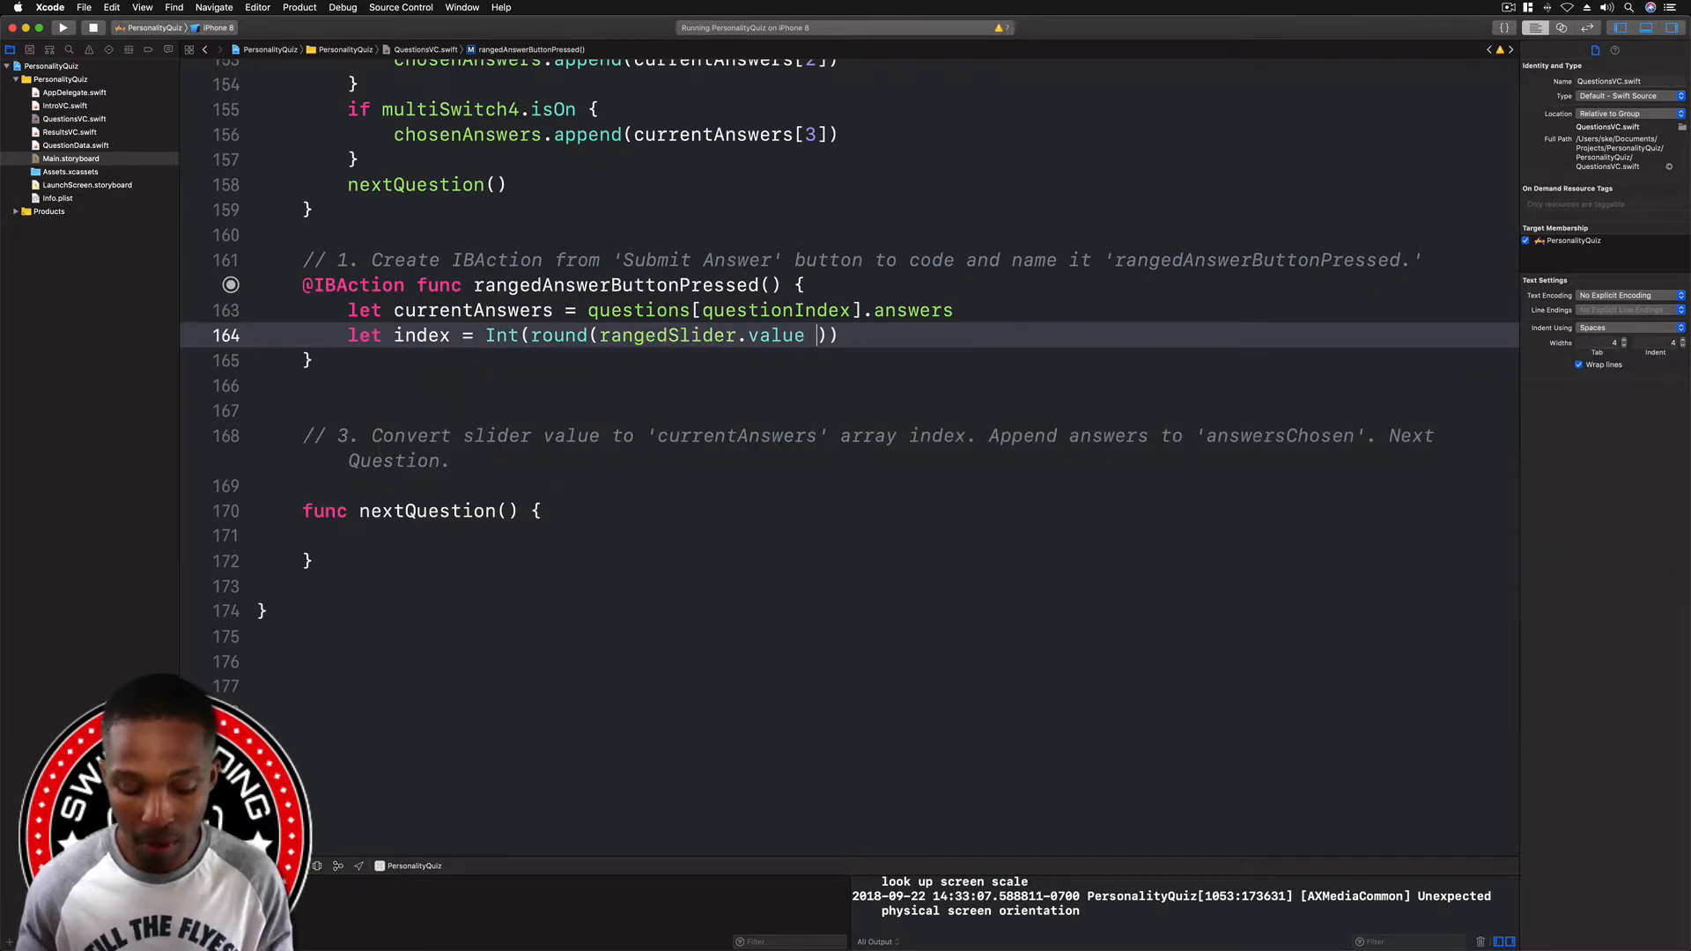
text(*)
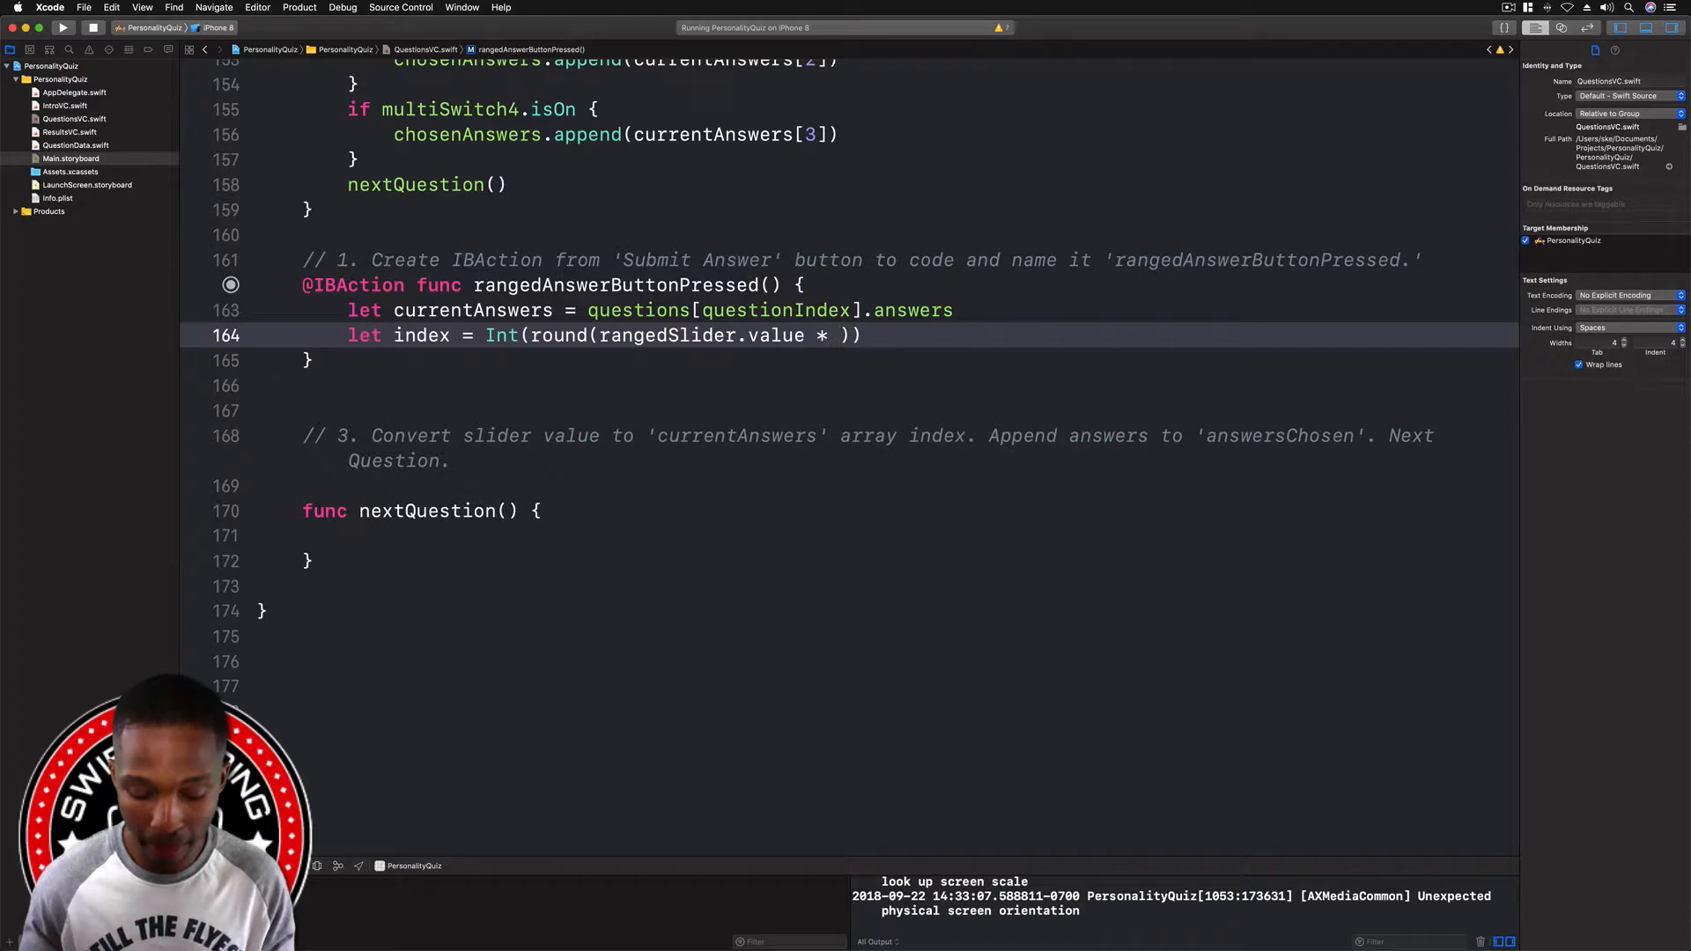
text(Float()
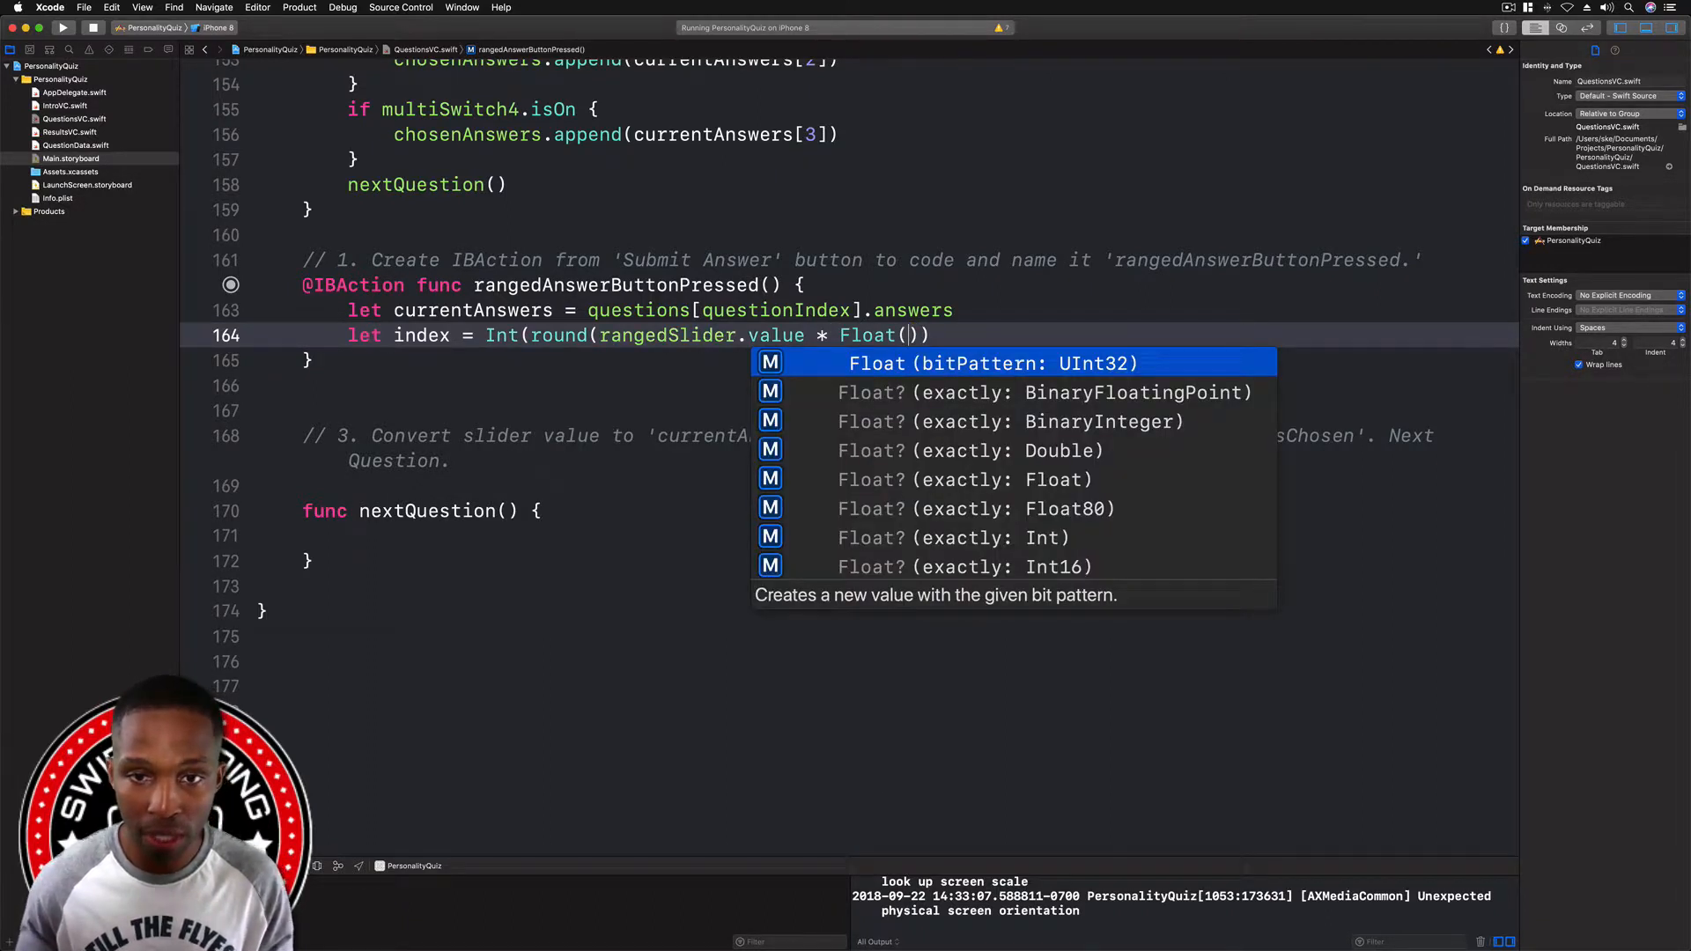
text(currentAnswers)
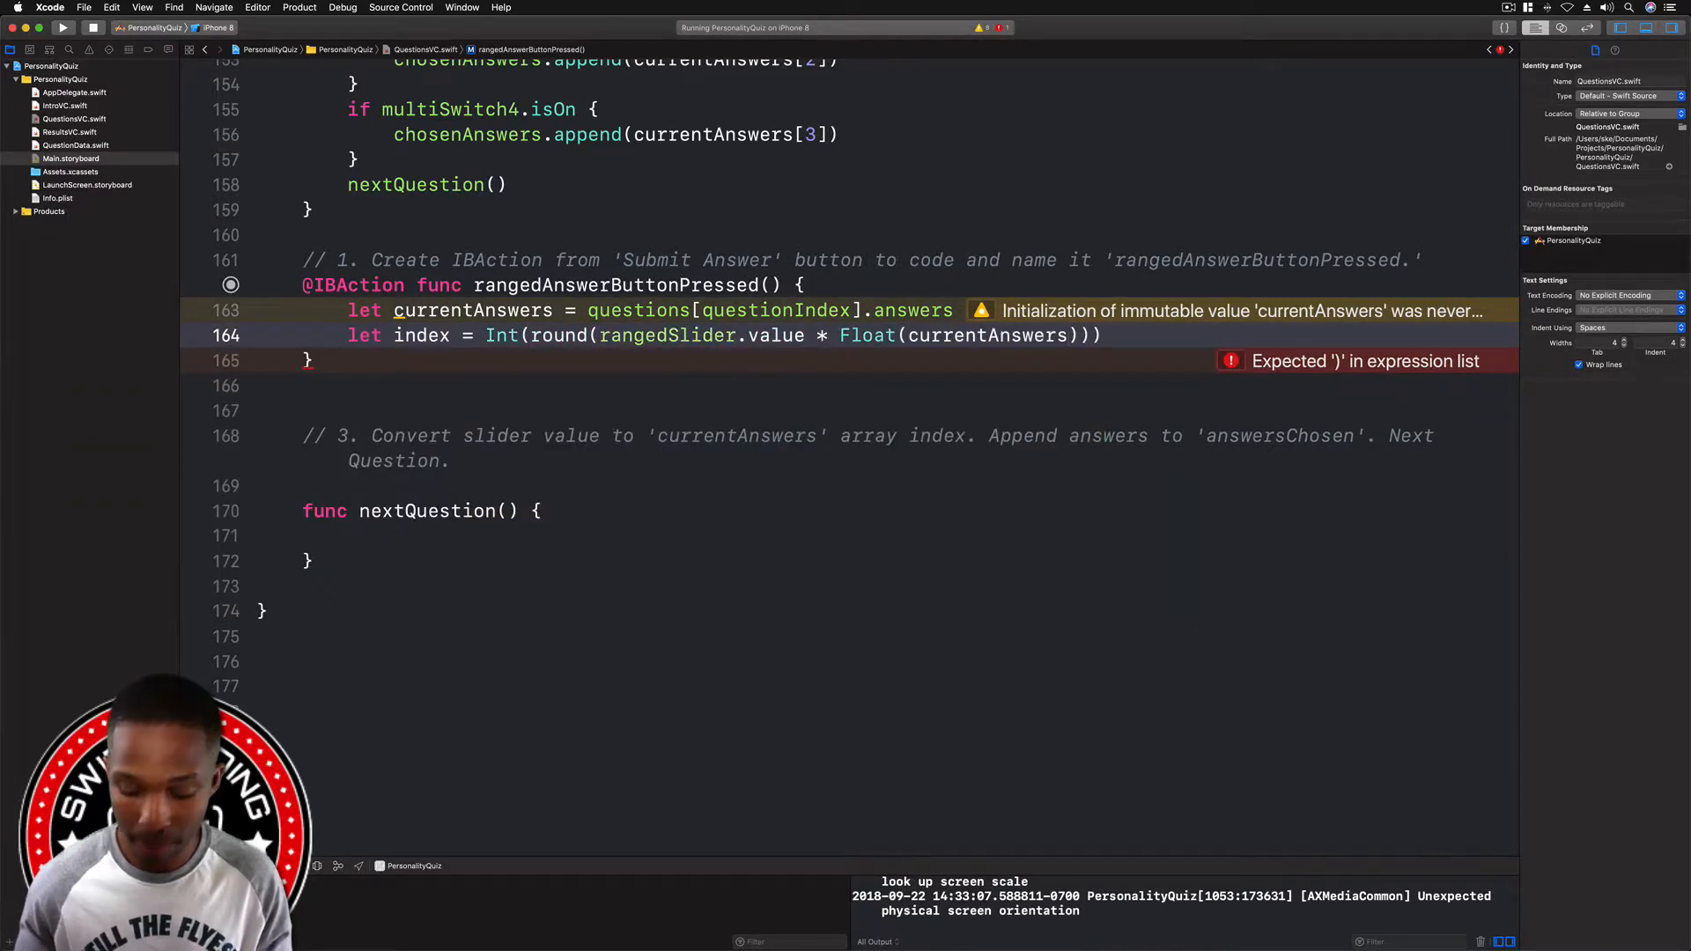
text(.count)
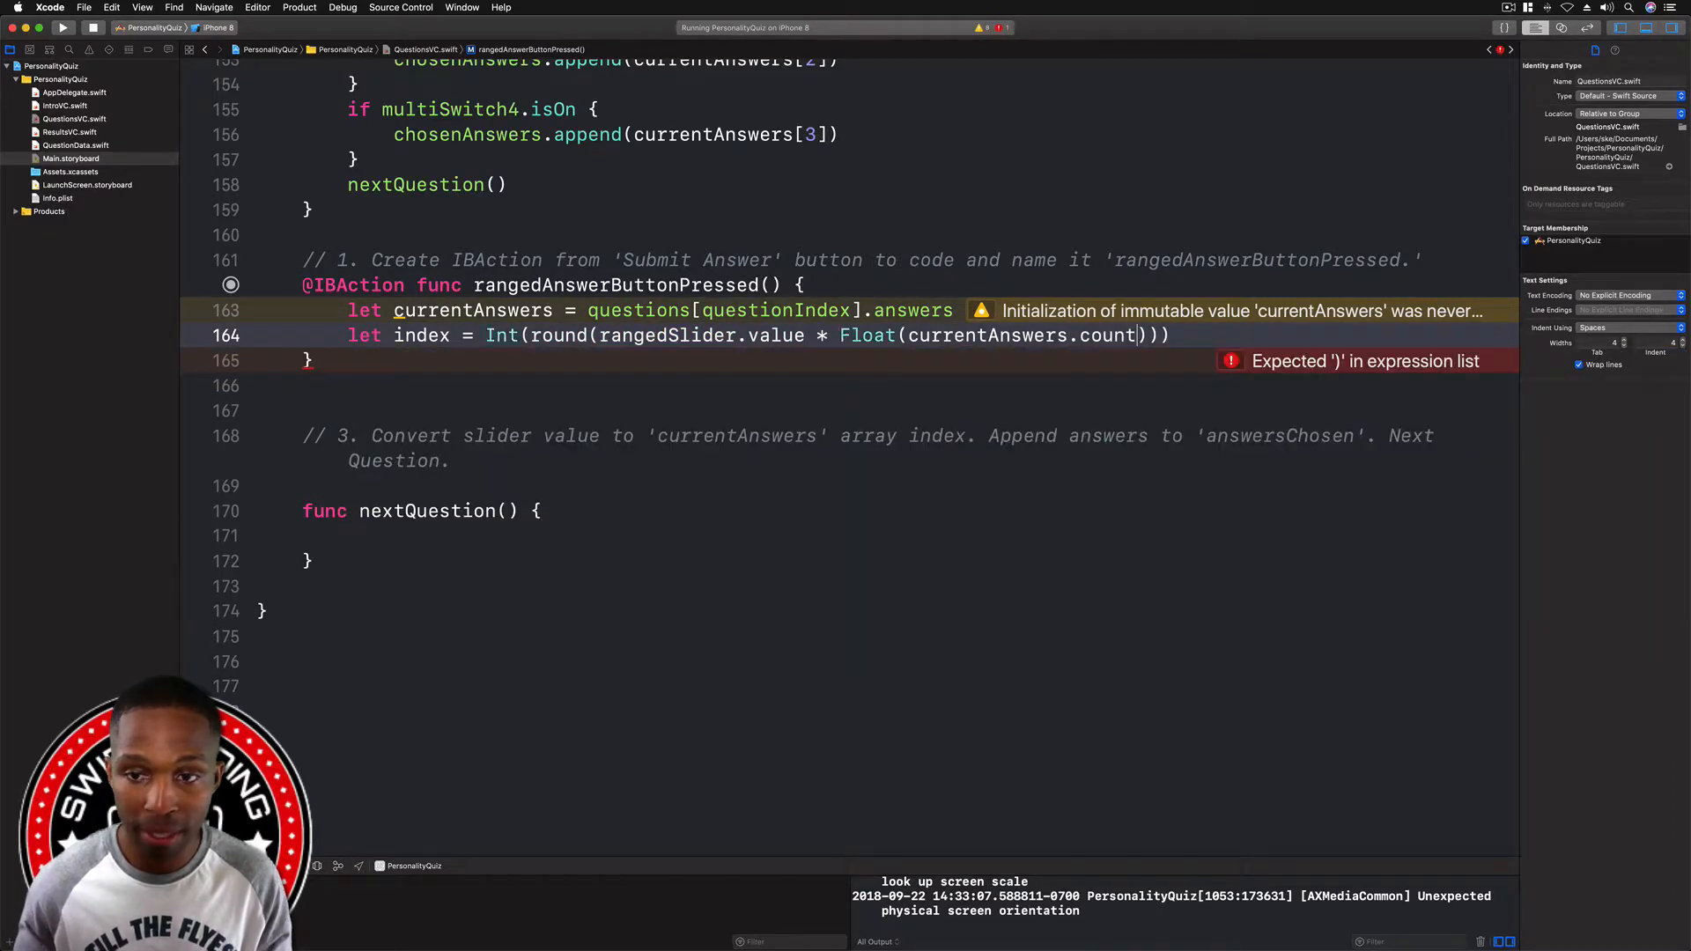
text(- 1)
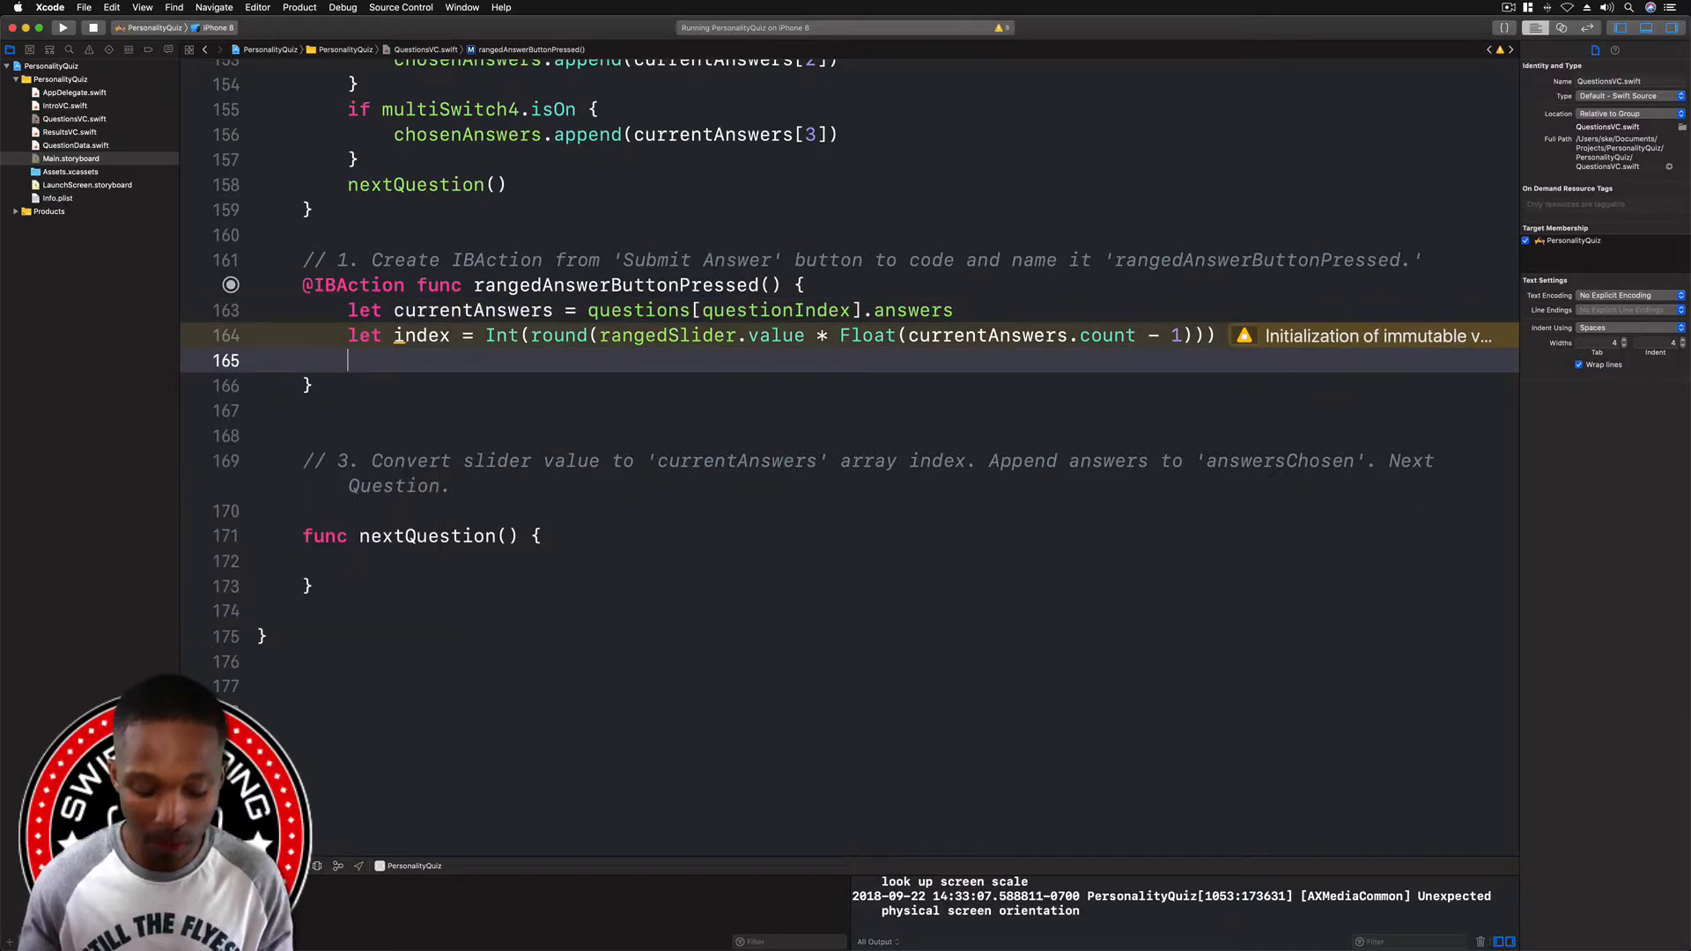
- Add chosenAnswers.append(currentAnswers[index]) followed by a nextQuestion() call
text(chosenAnswers)
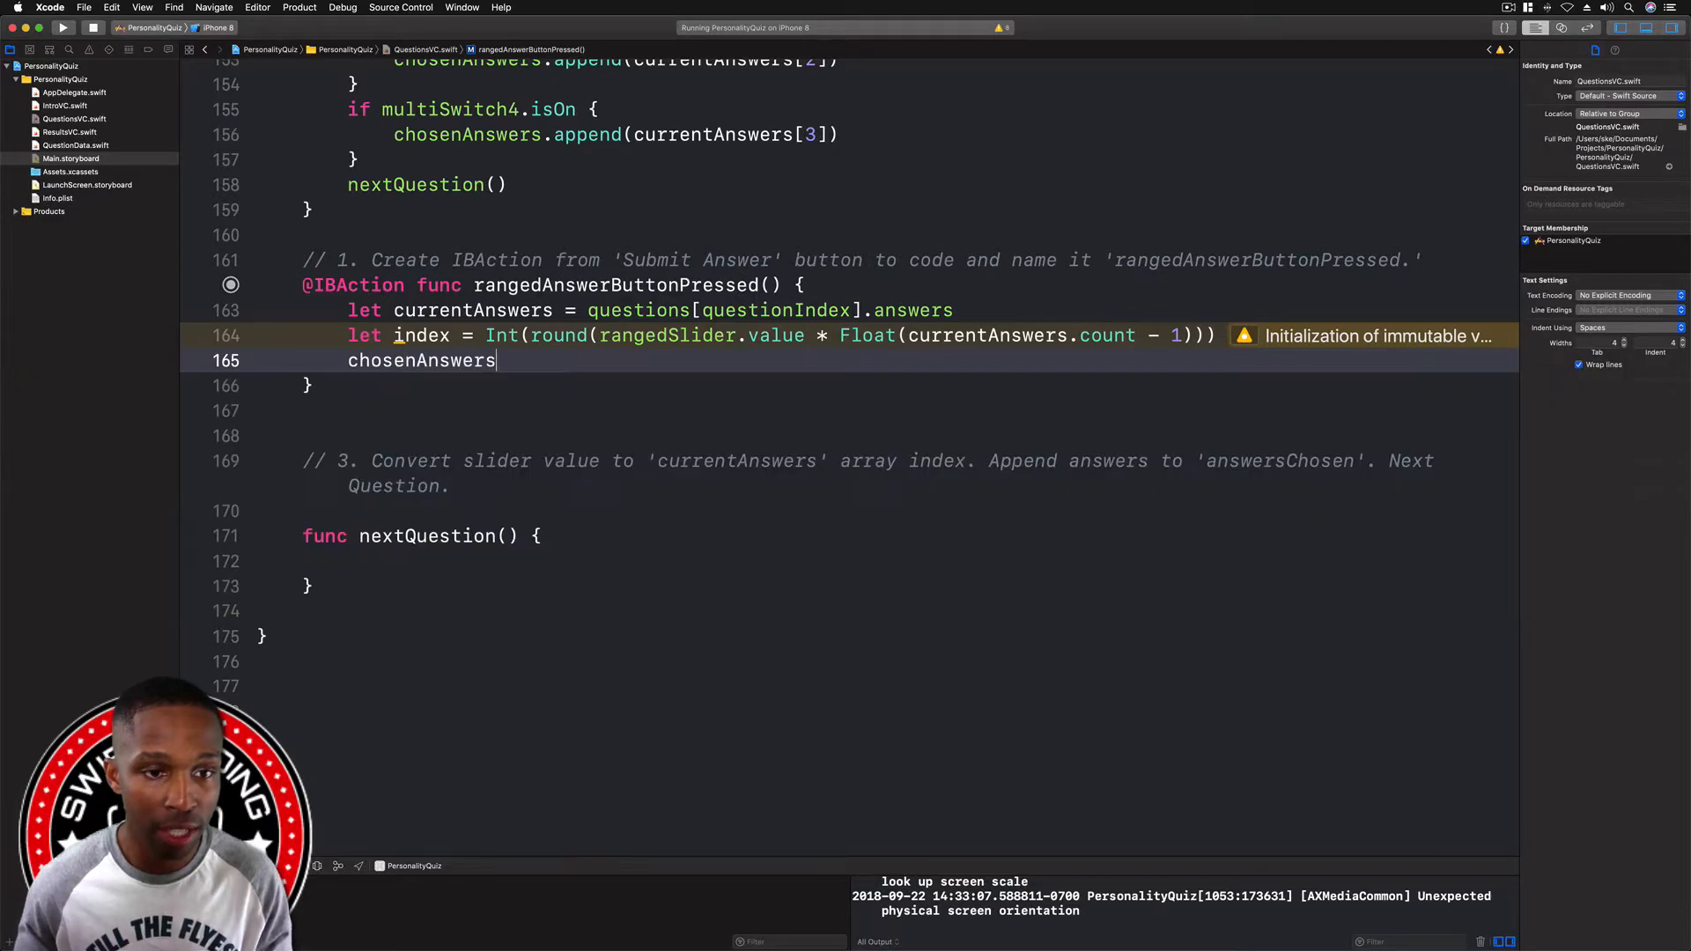
text(.app)
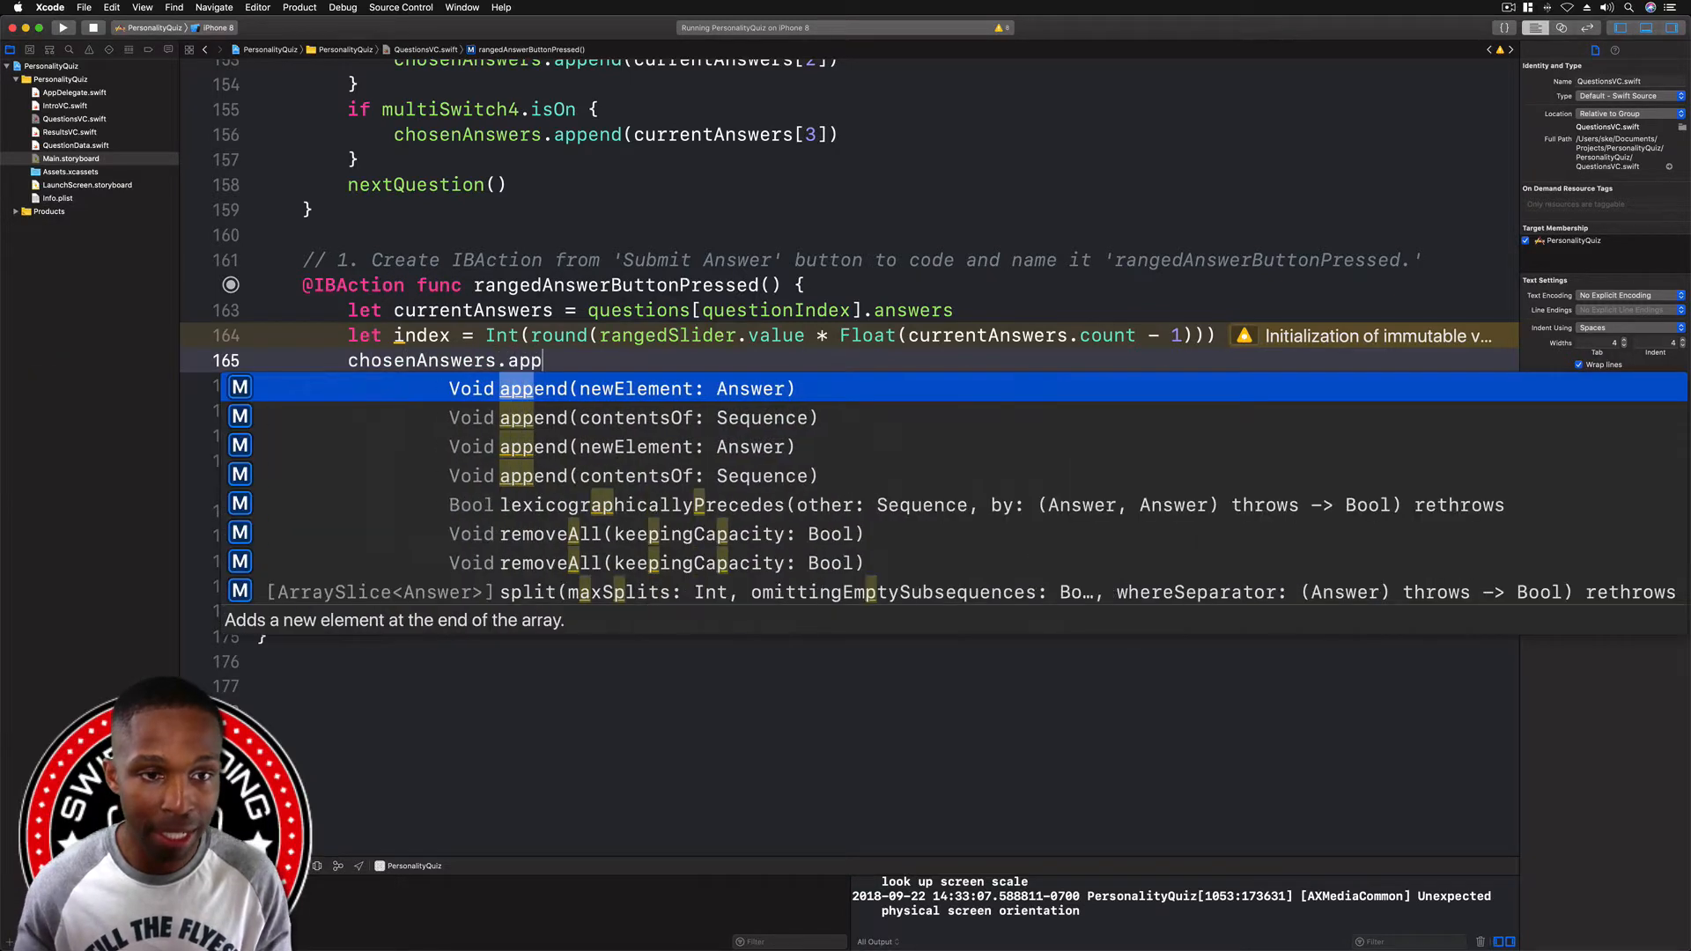
click(620, 388)
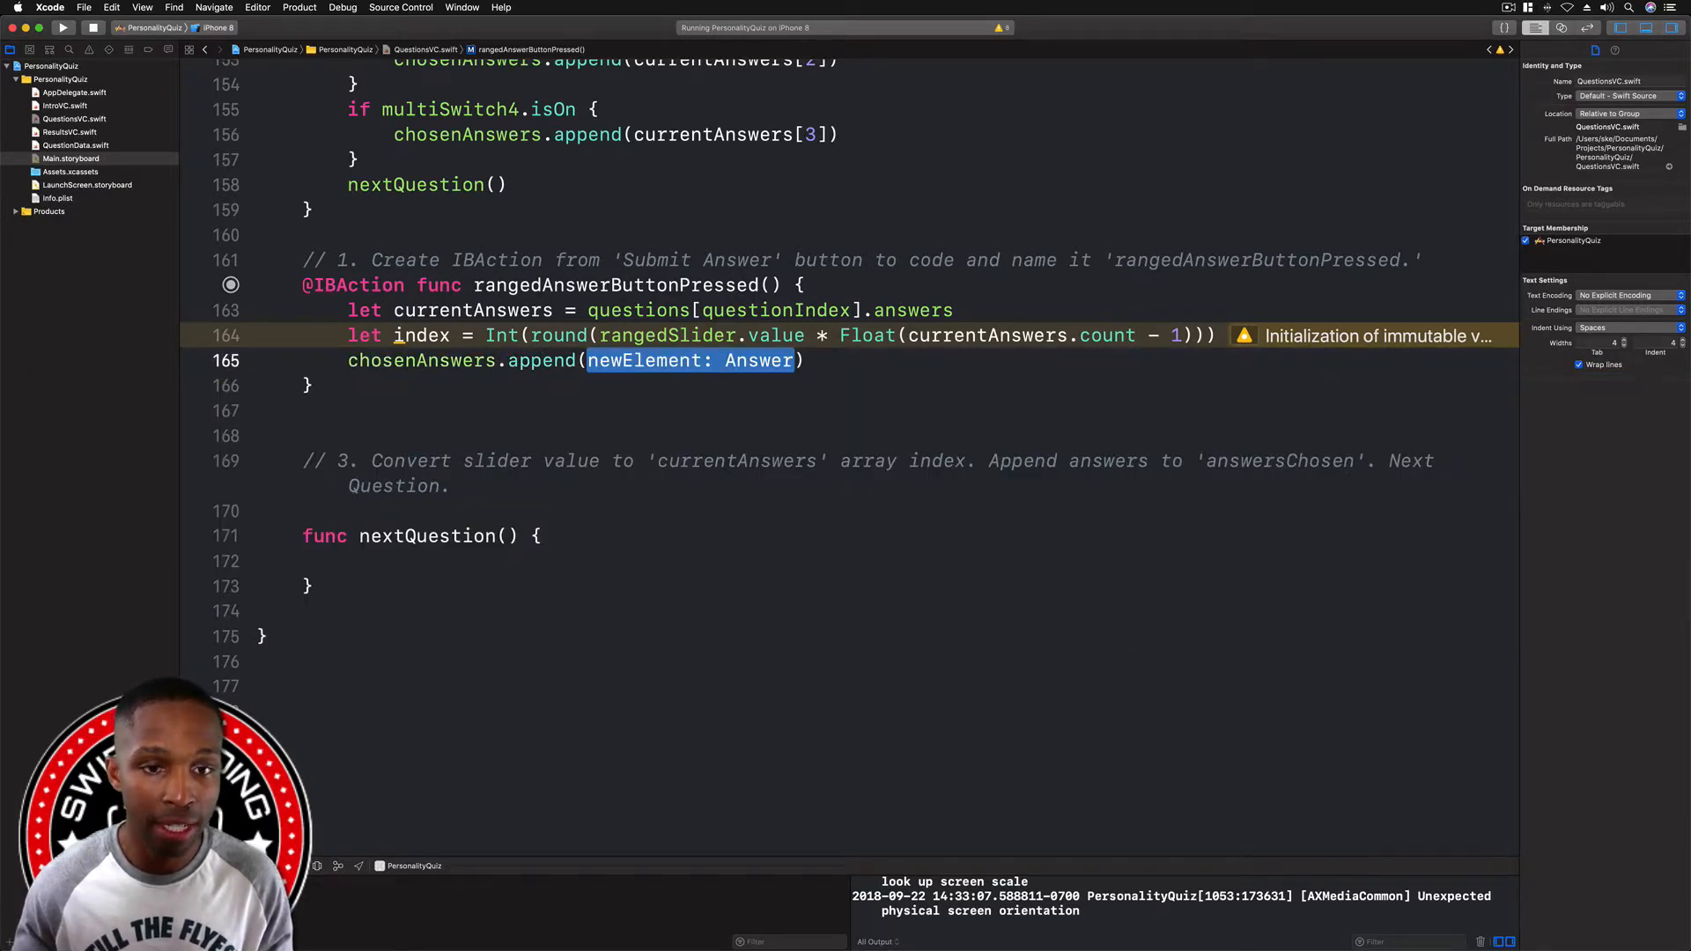
text(currentAnswers)
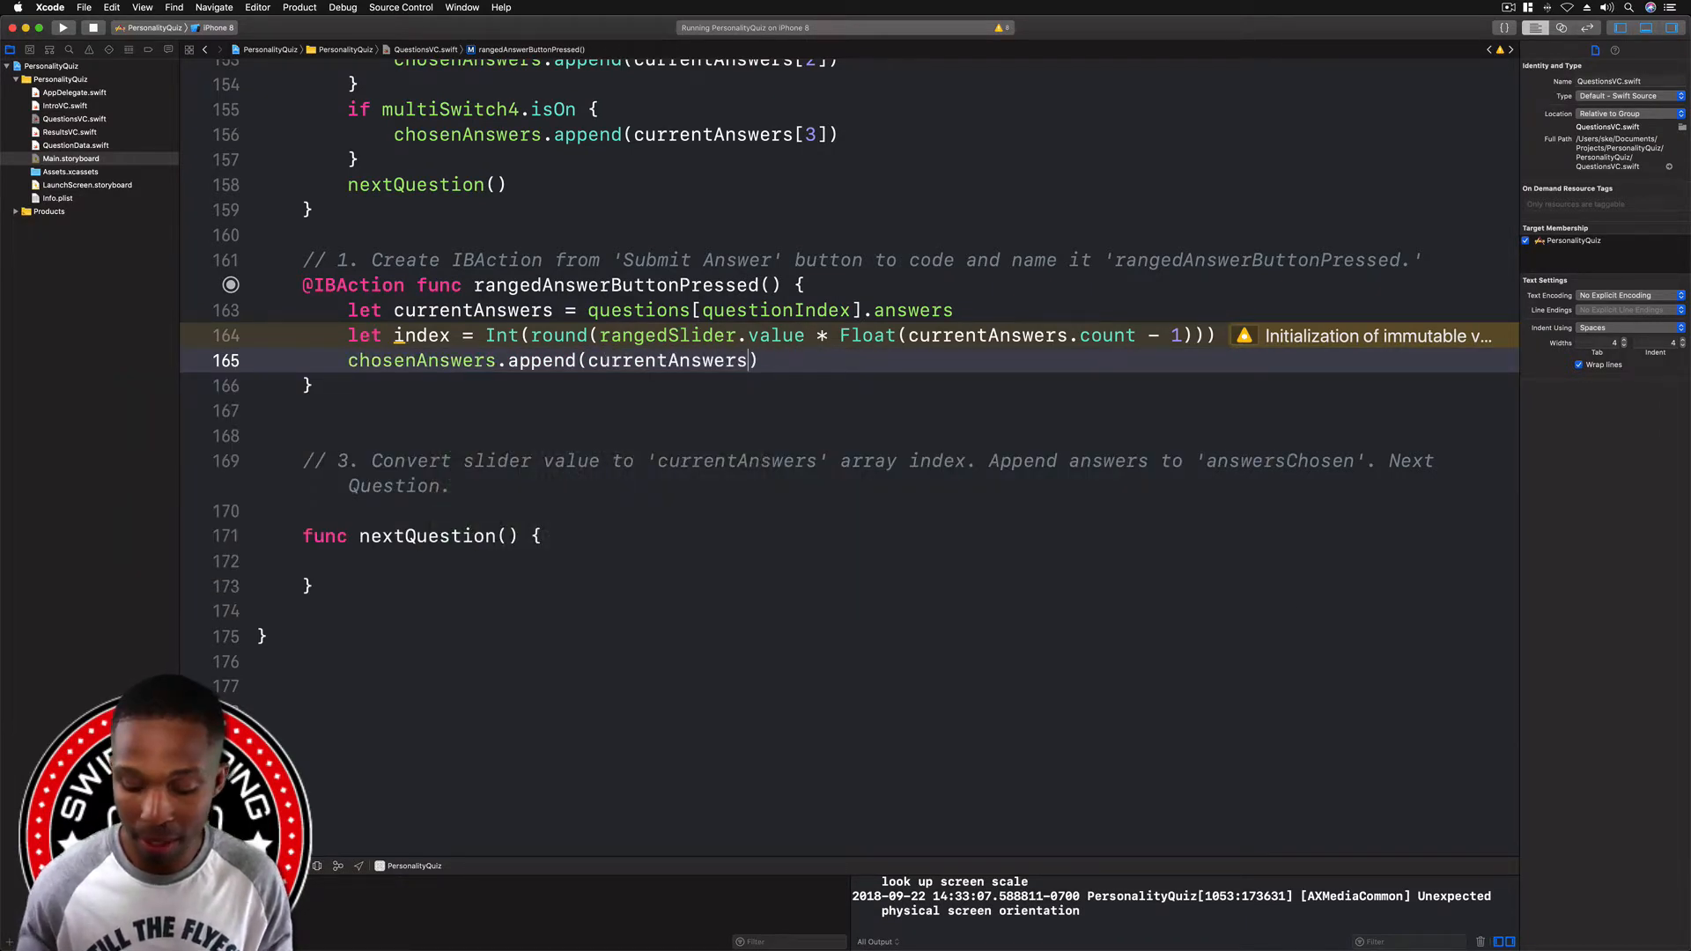
text([)
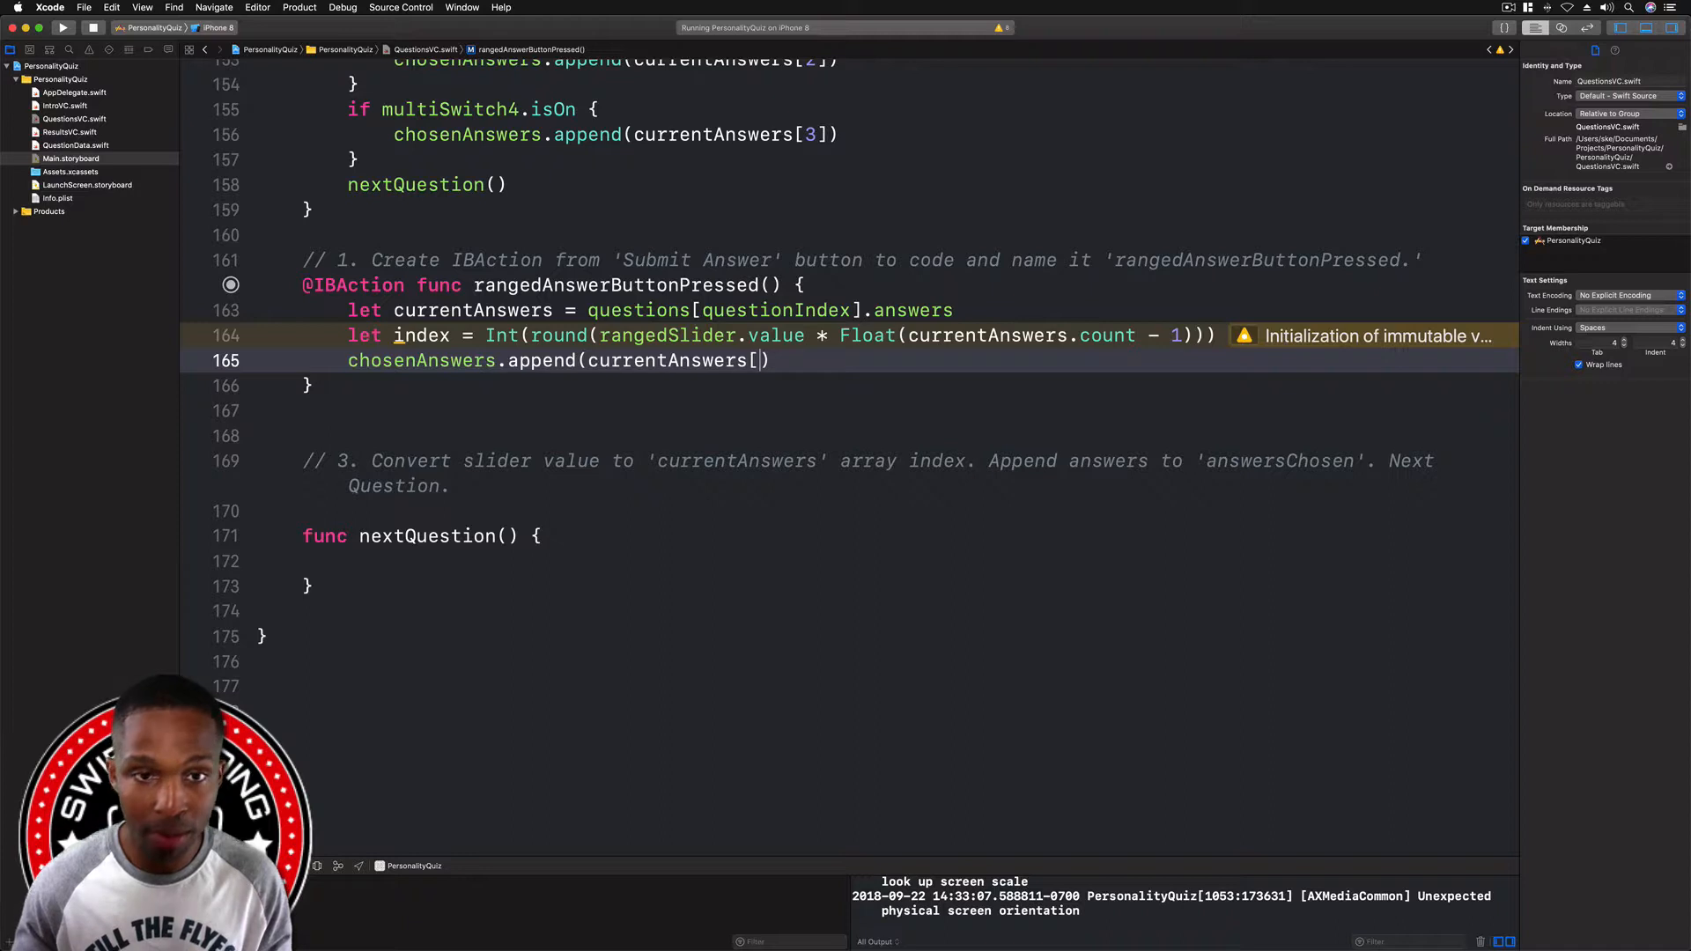
text(index)
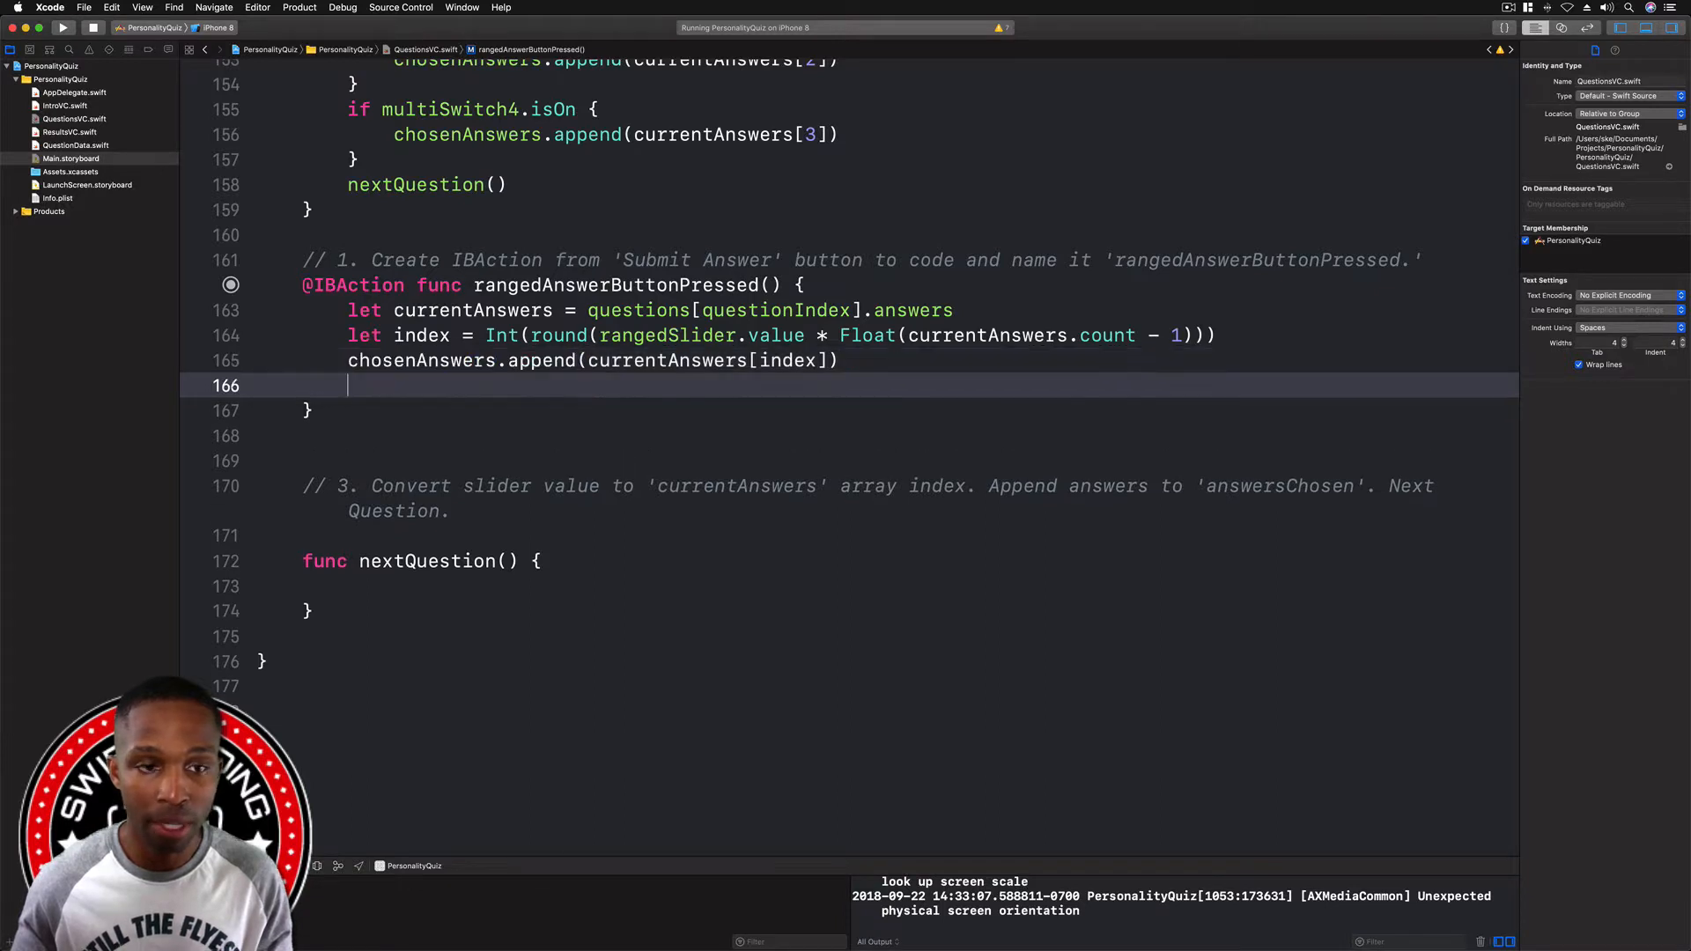
text(ne)
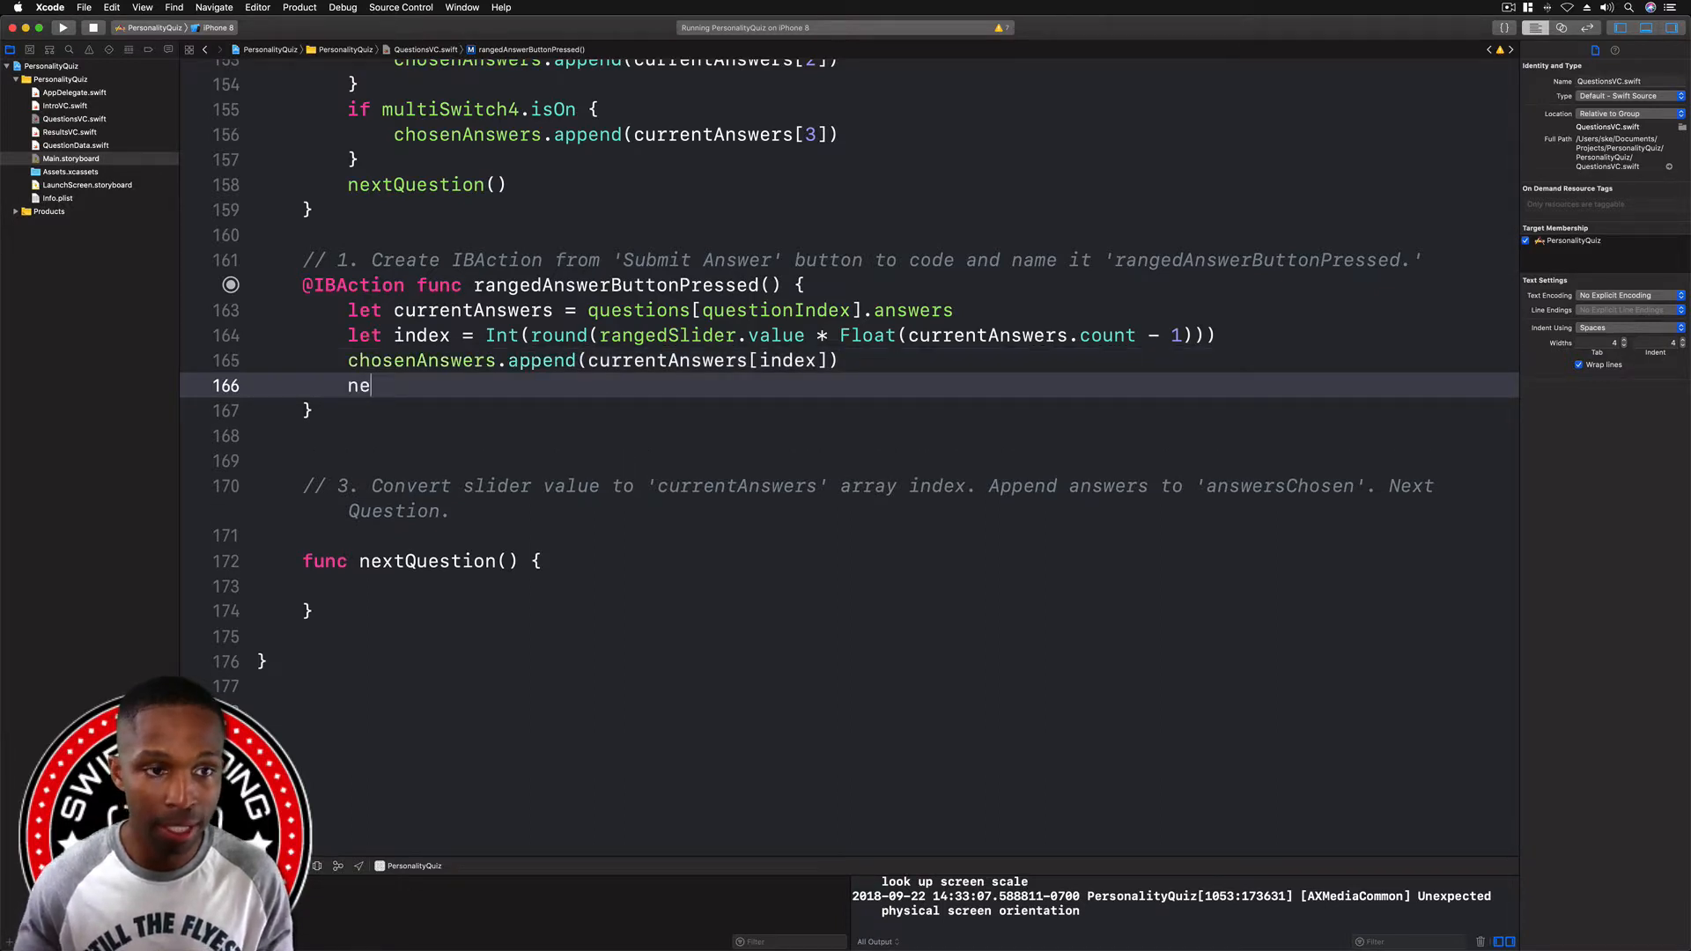
text(xtQuestion())
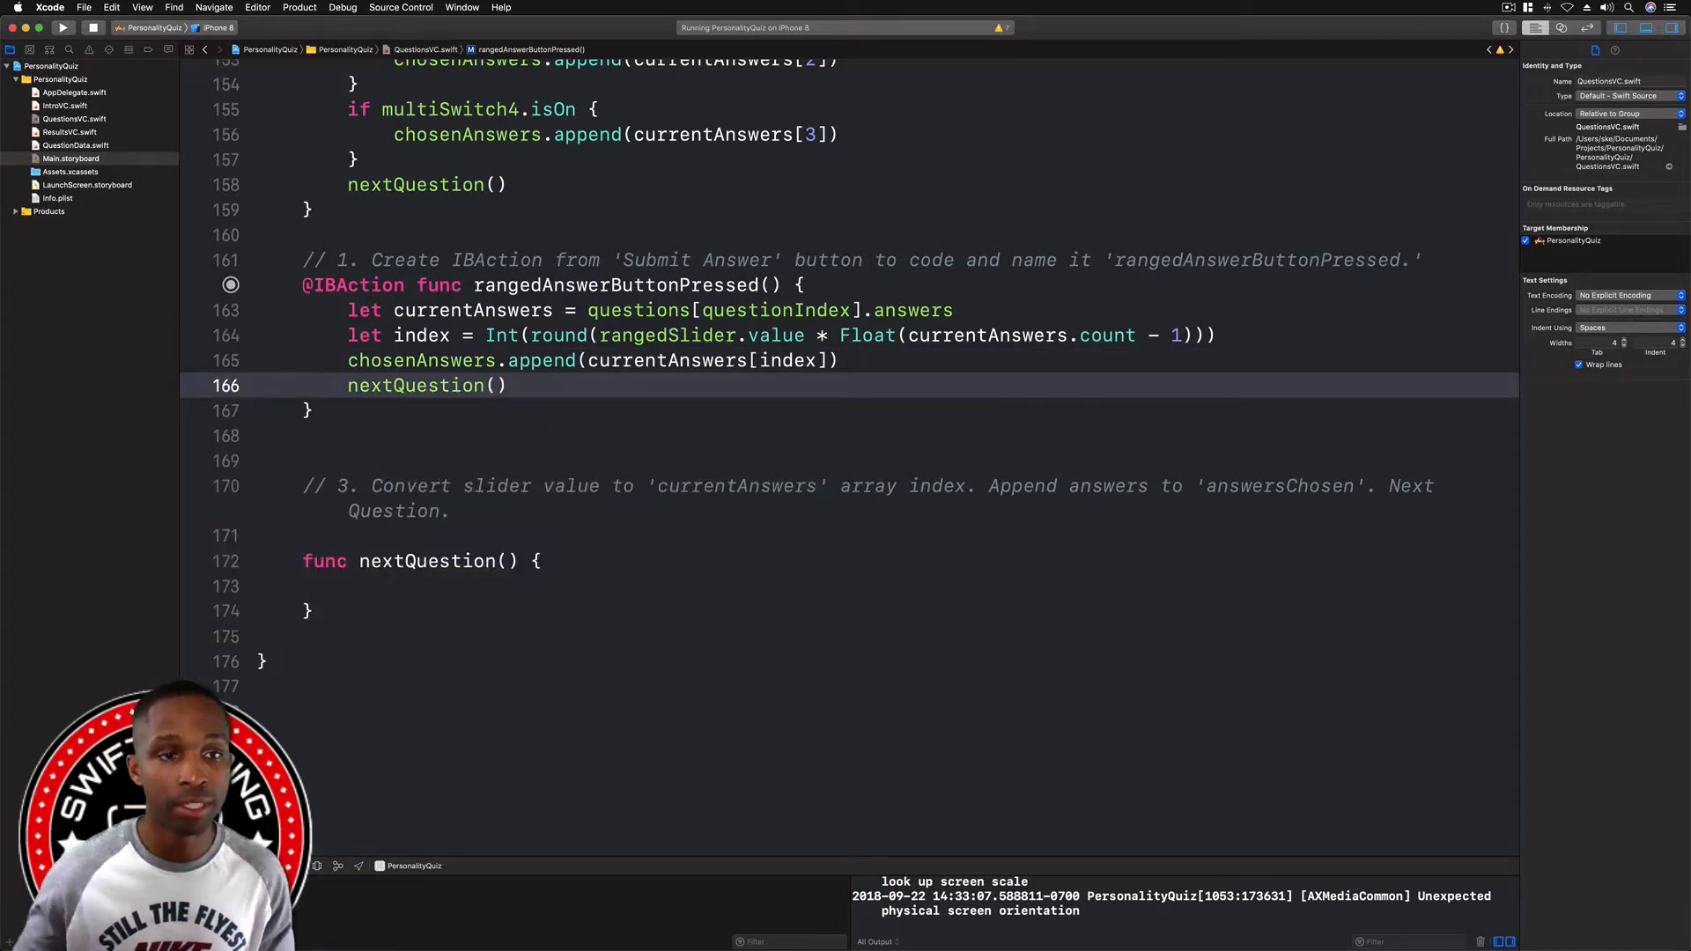